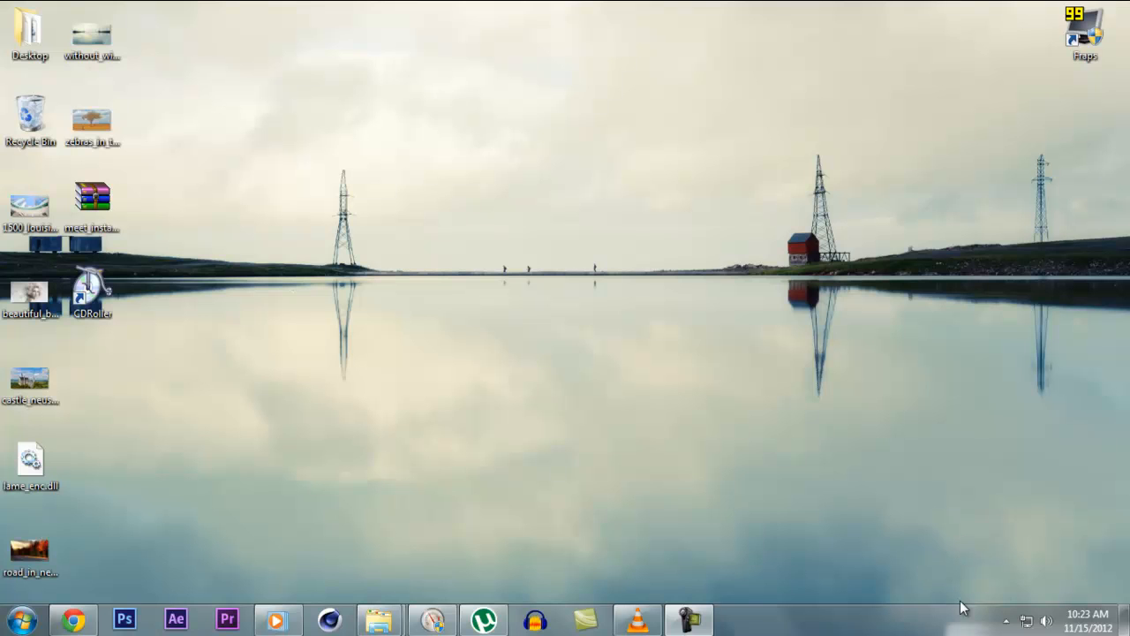
pyautogui.moveTo(958, 609)
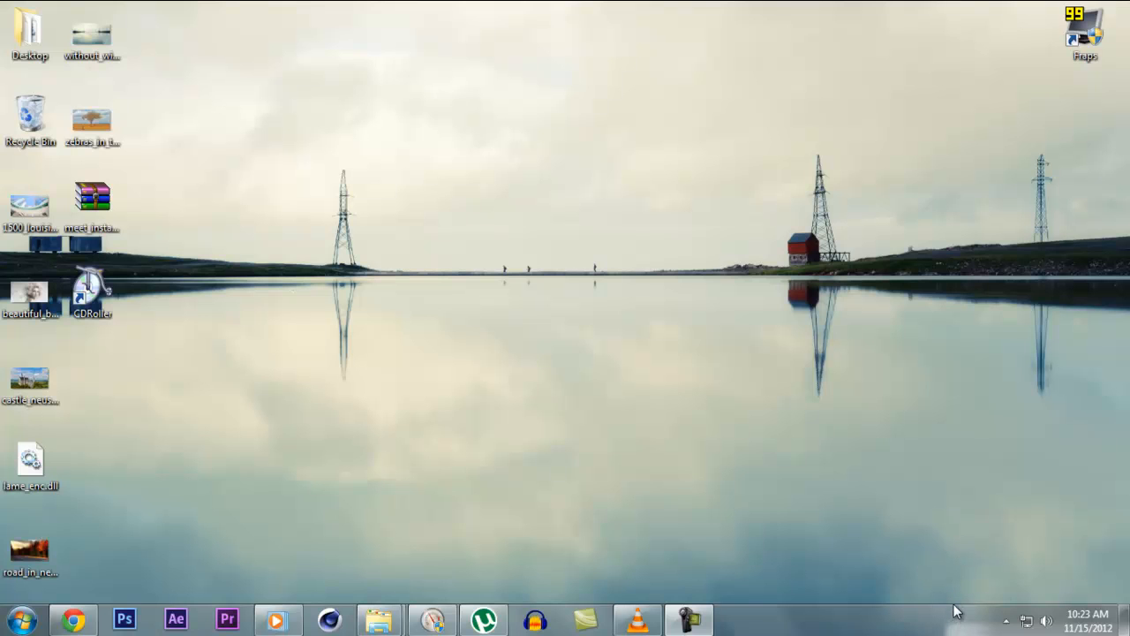
pyautogui.moveTo(890, 616)
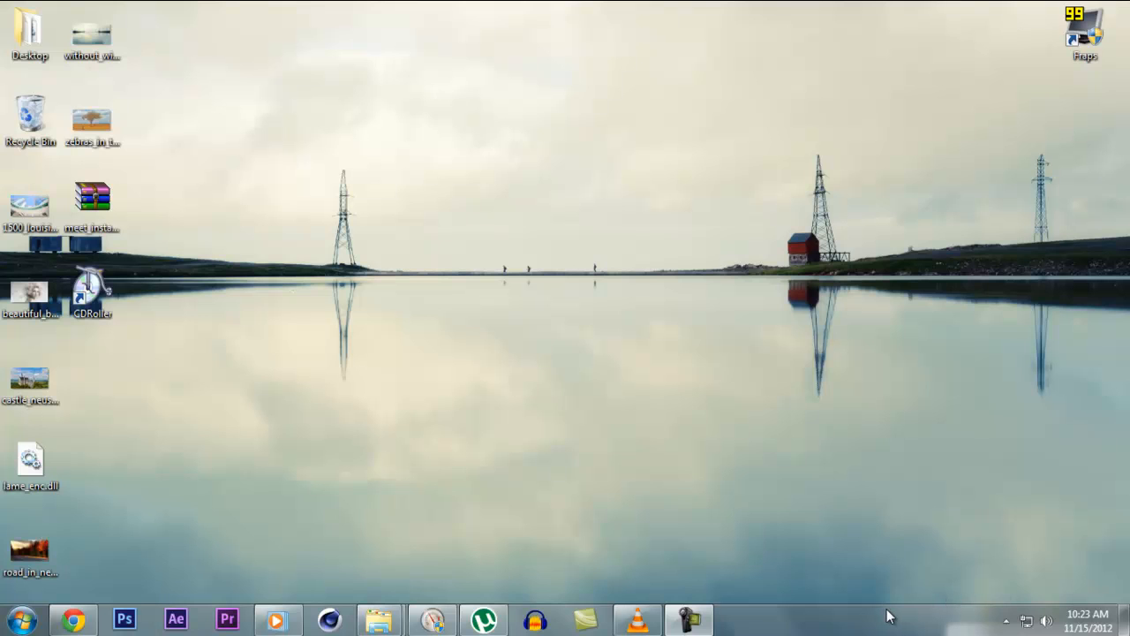
pyautogui.moveTo(880, 612)
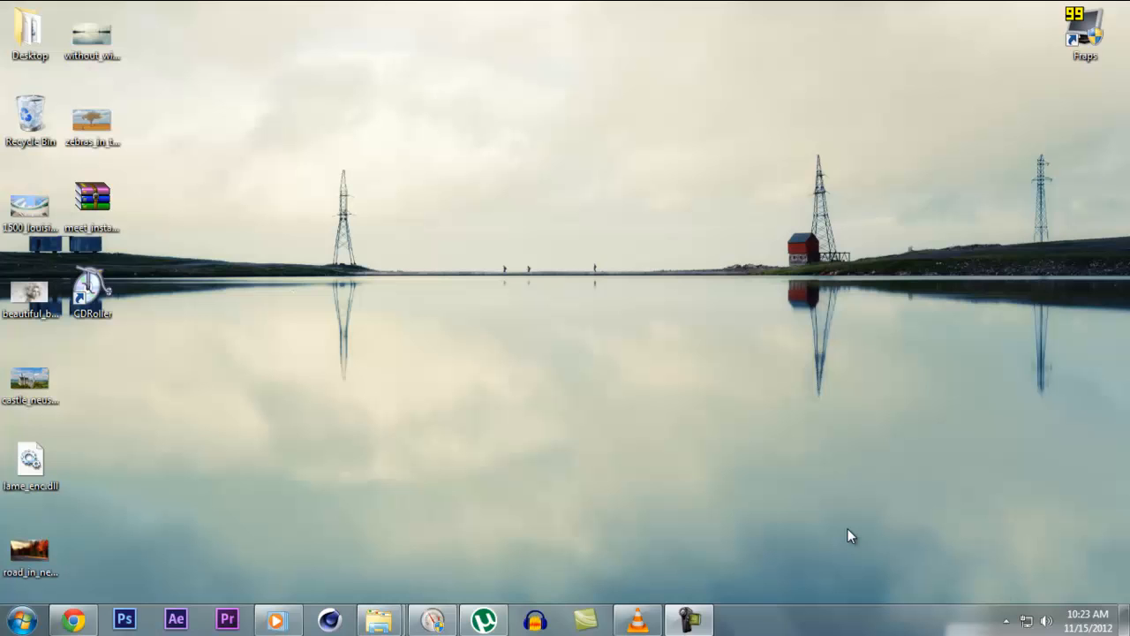
pyautogui.moveTo(839, 538)
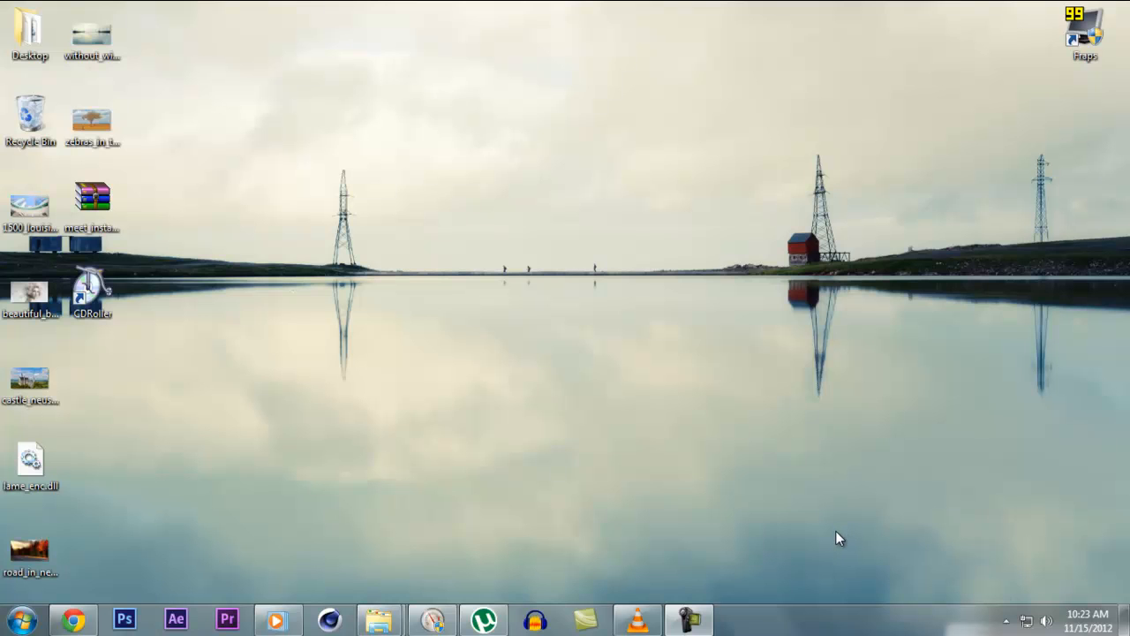
pyautogui.moveTo(808, 545)
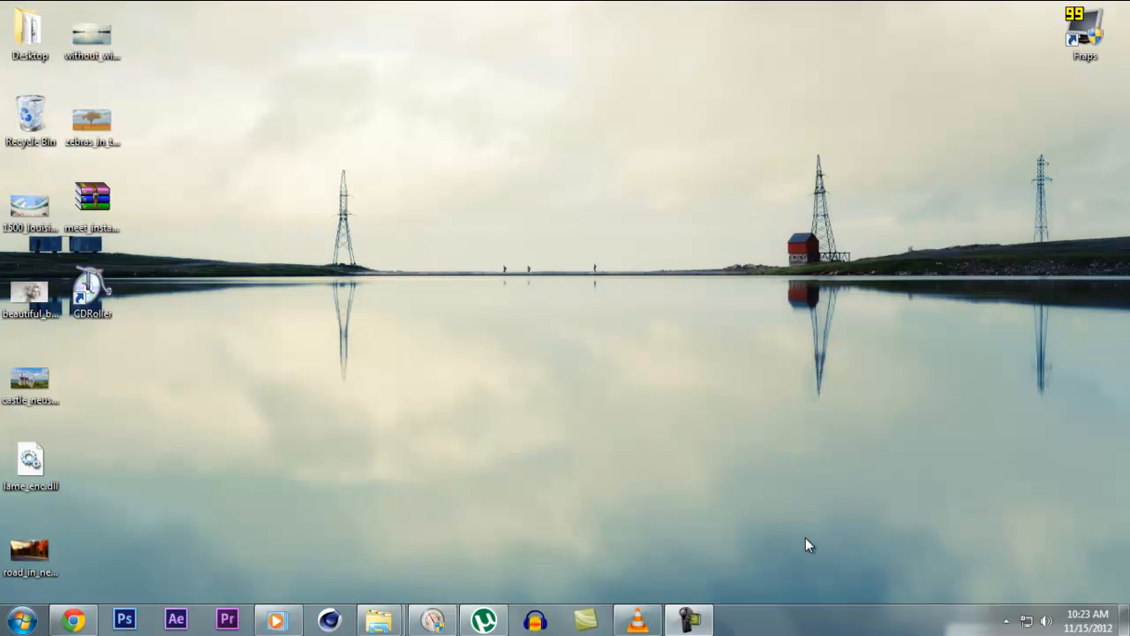
pyautogui.moveTo(798, 542)
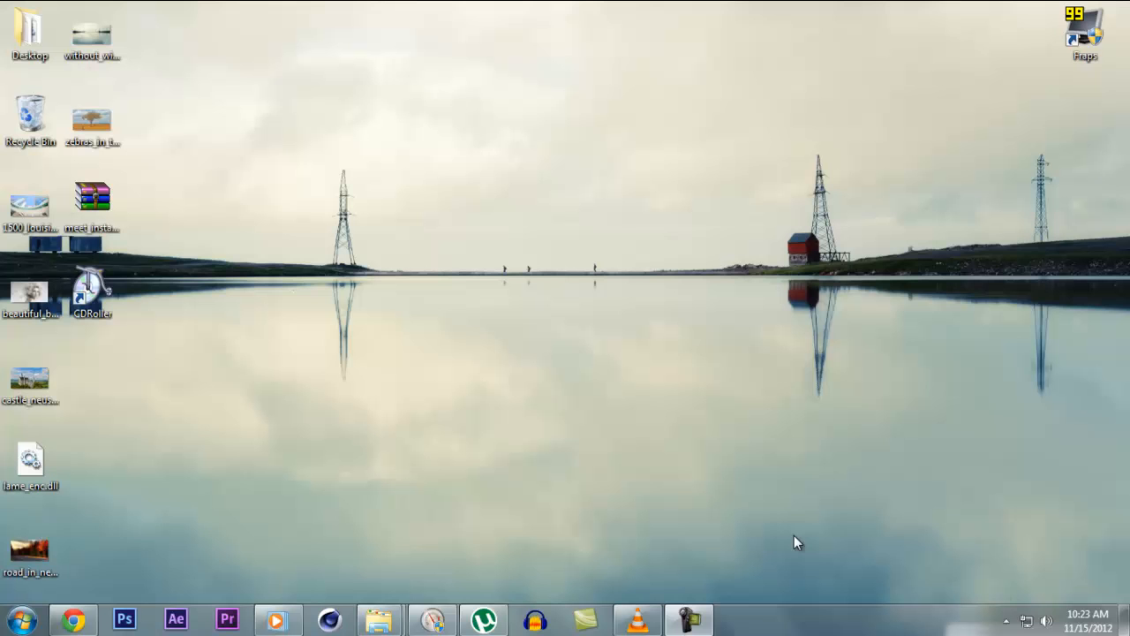
pyautogui.moveTo(455, 458)
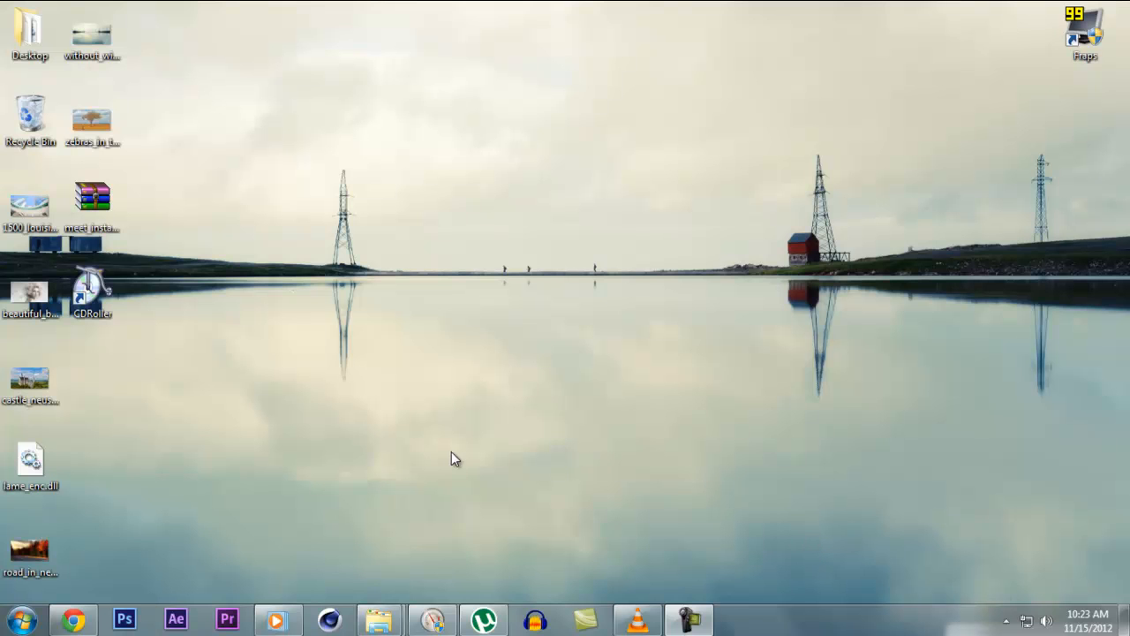
# Step: Restore Chrome showing the cdroller.com download page with installers and manual
pyautogui.click(73, 618)
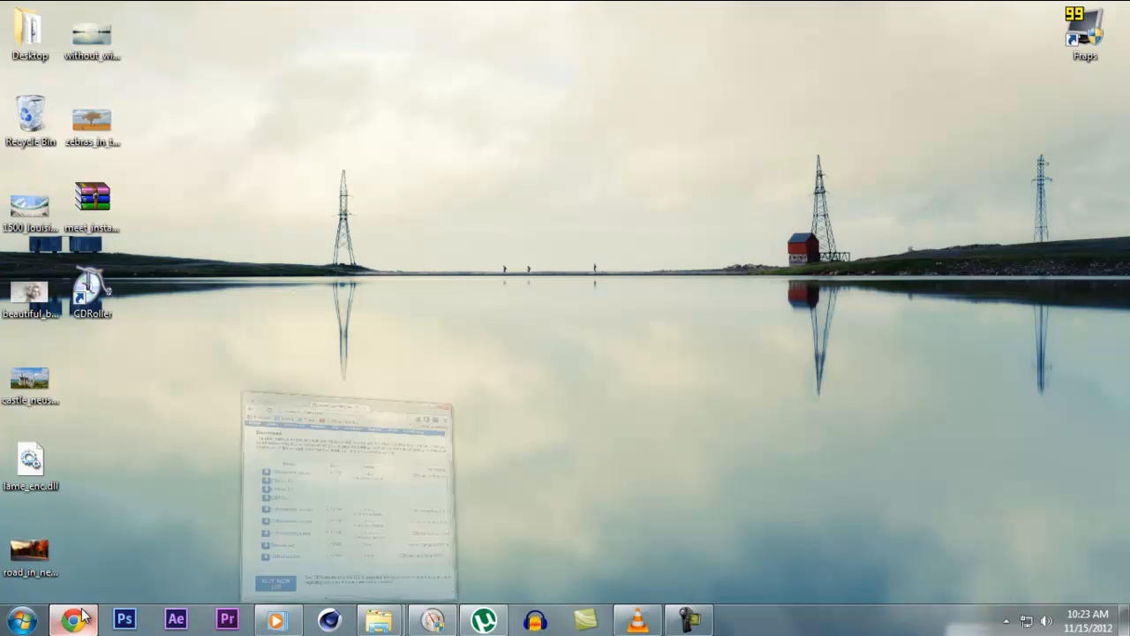
pyautogui.click(72, 618)
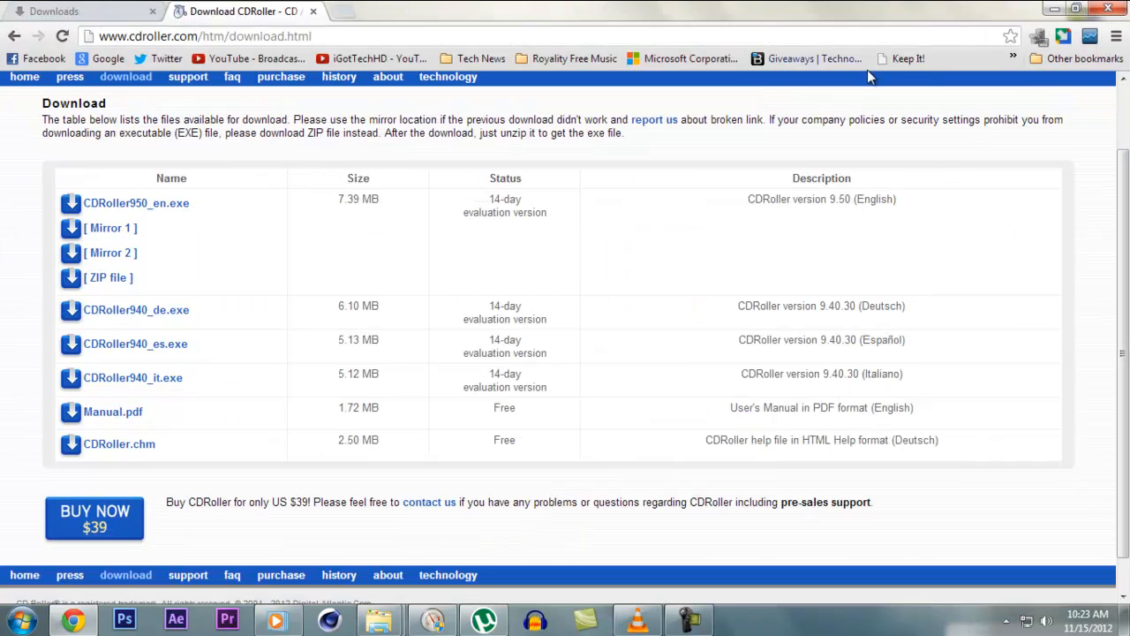
pyautogui.moveTo(318, 188)
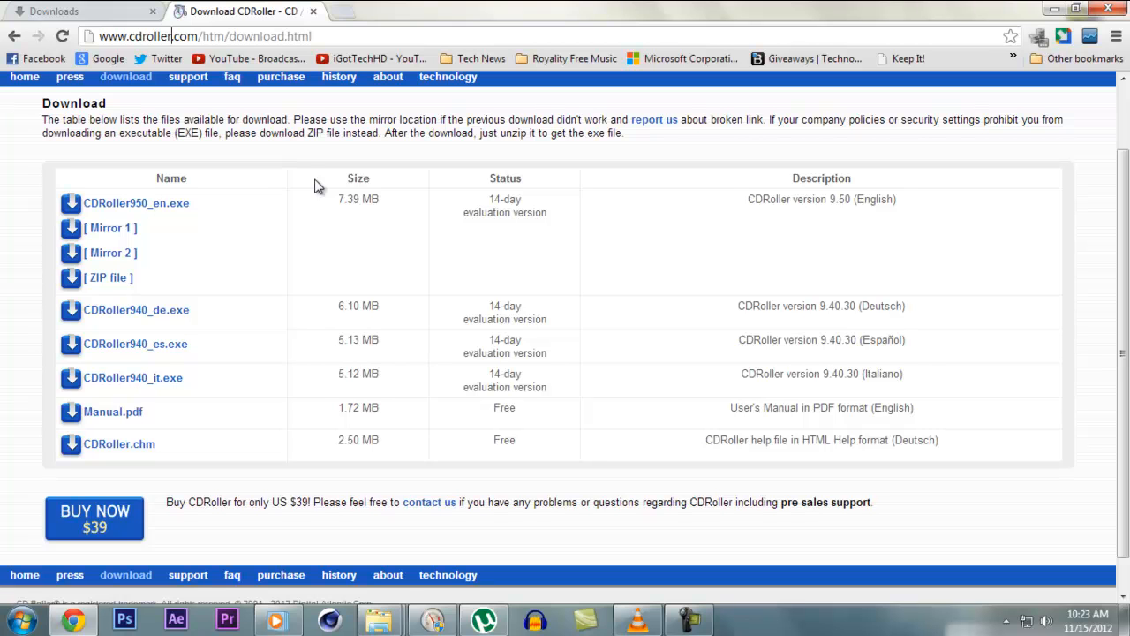
pyautogui.moveTo(311, 181)
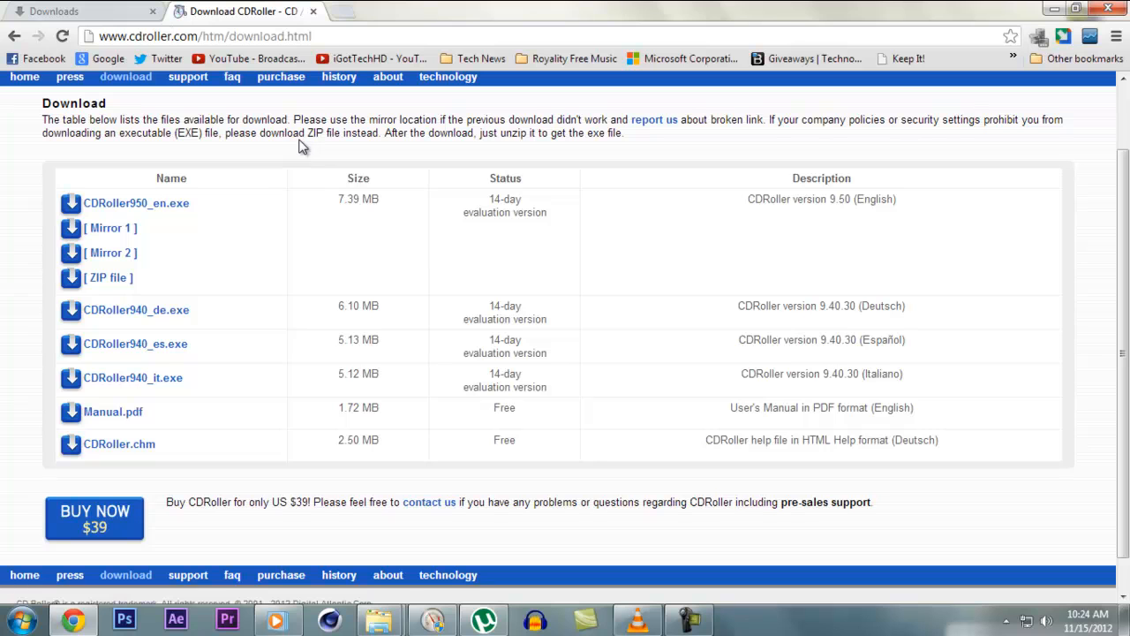
pyautogui.click(171, 36)
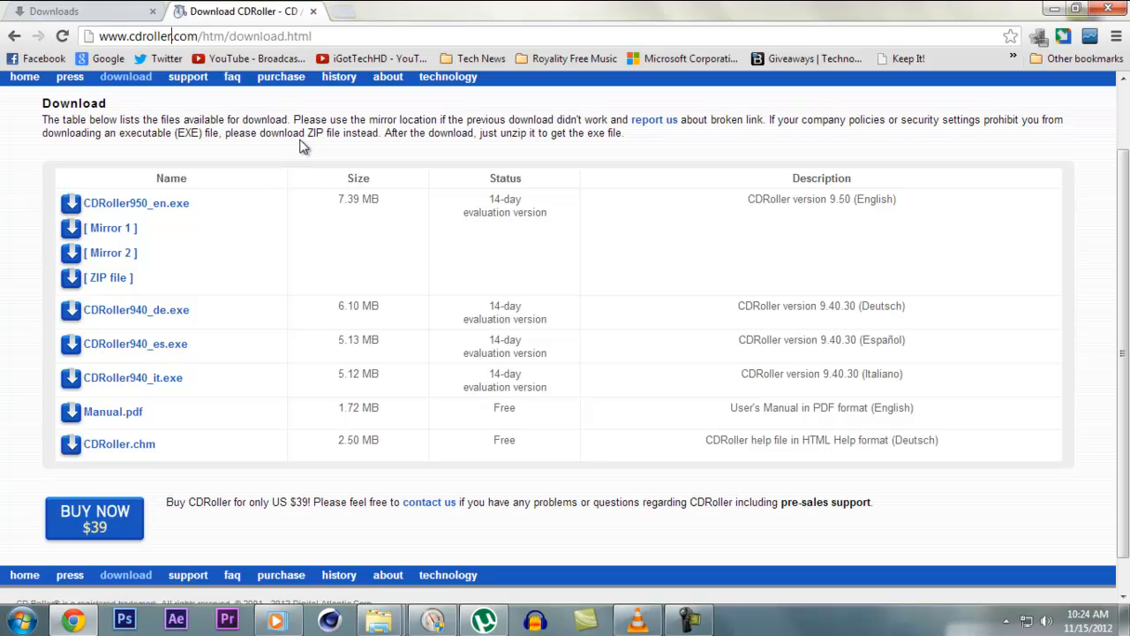
pyautogui.moveTo(225, 109)
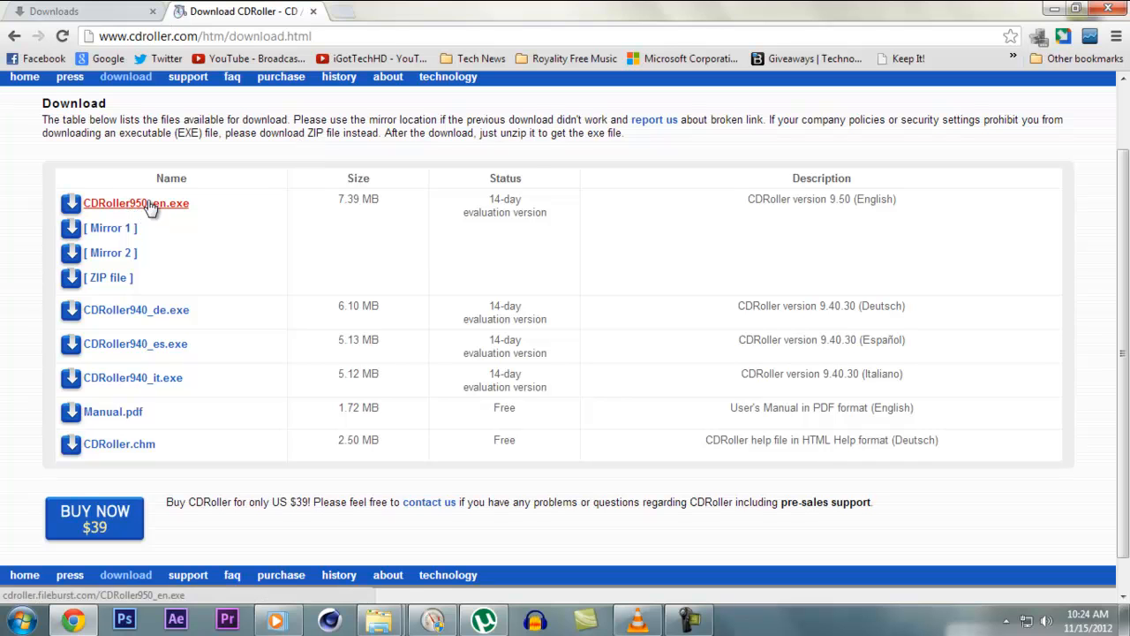
pyautogui.moveTo(162, 220)
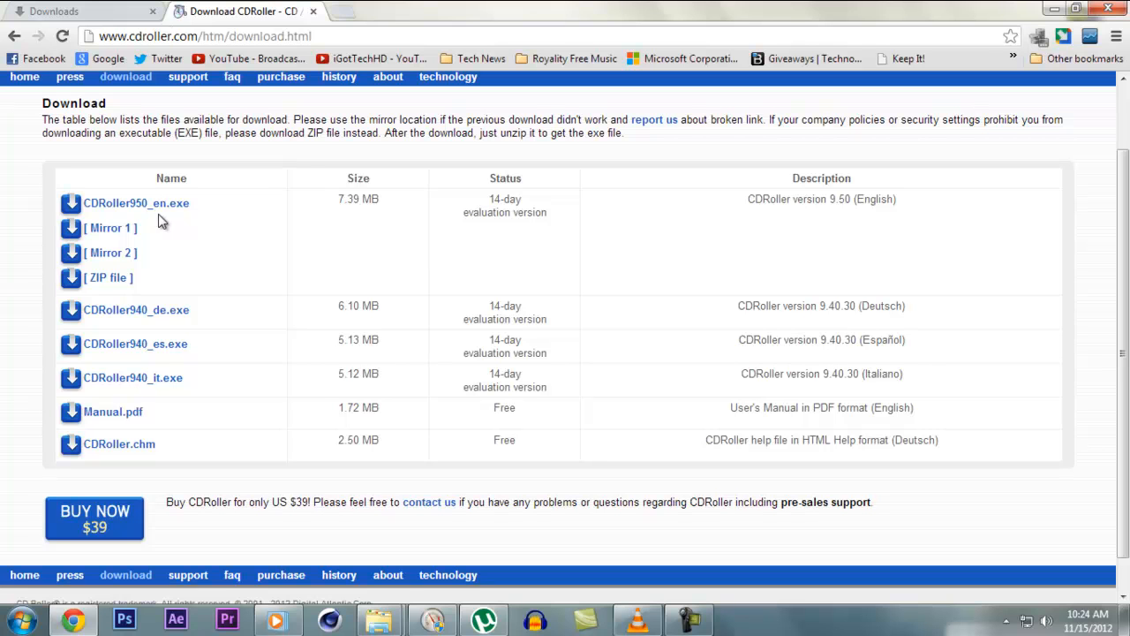
pyautogui.moveTo(384, 201)
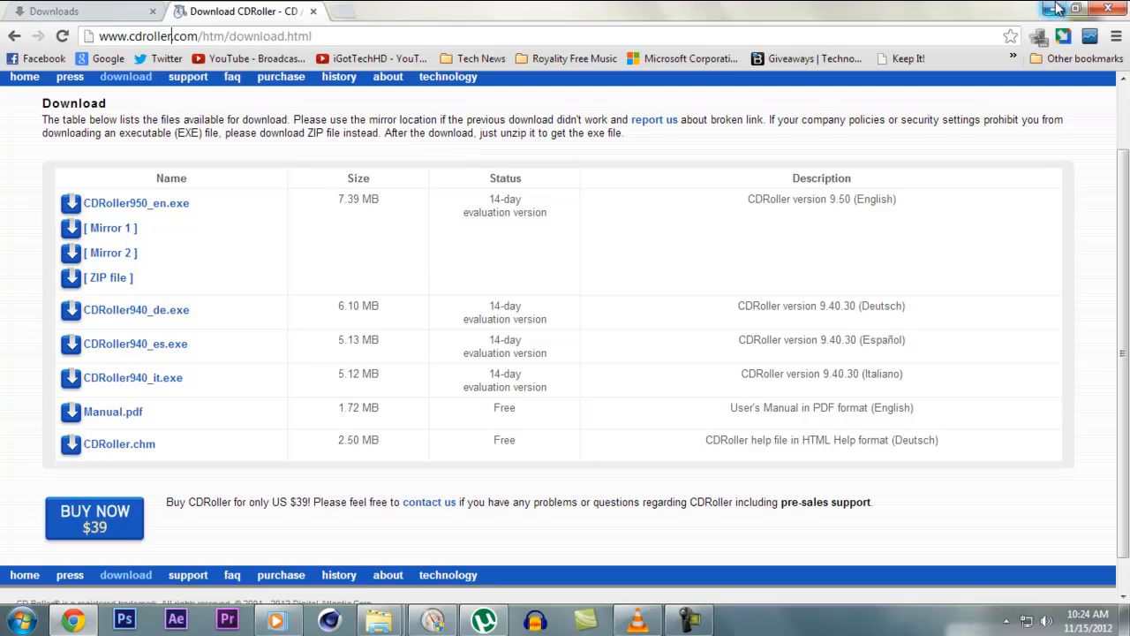
# Step: Minimize Chrome and launch CDRoller from its desktop shortcut, reaching the license key field
pyautogui.click(1076, 8)
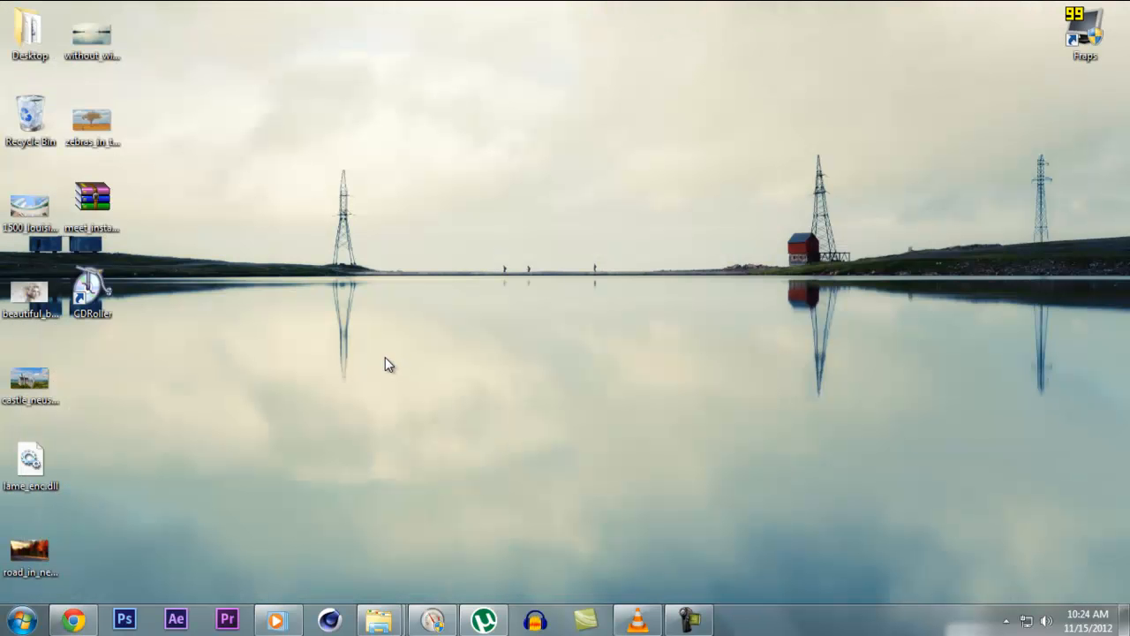
pyautogui.moveTo(377, 364)
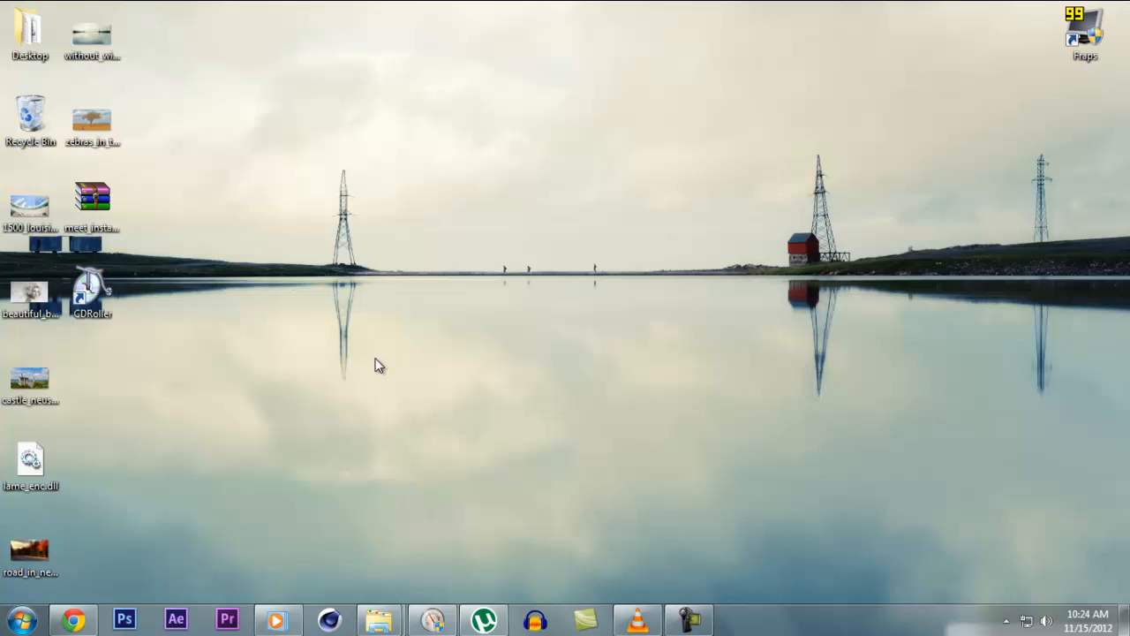
pyautogui.moveTo(322, 386)
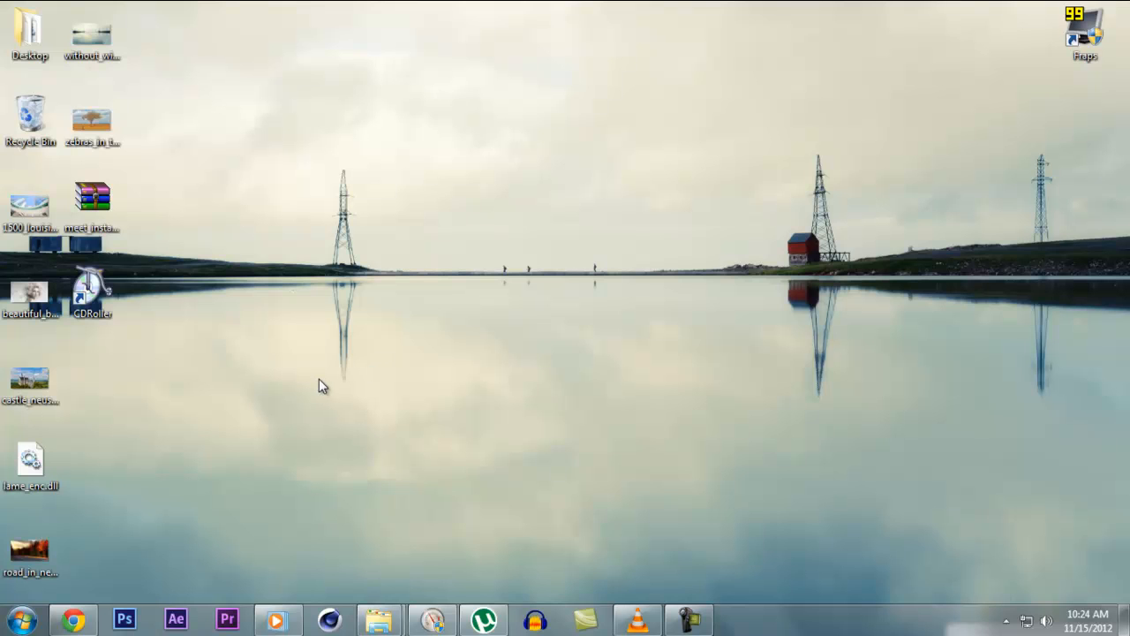
pyautogui.moveTo(111, 347)
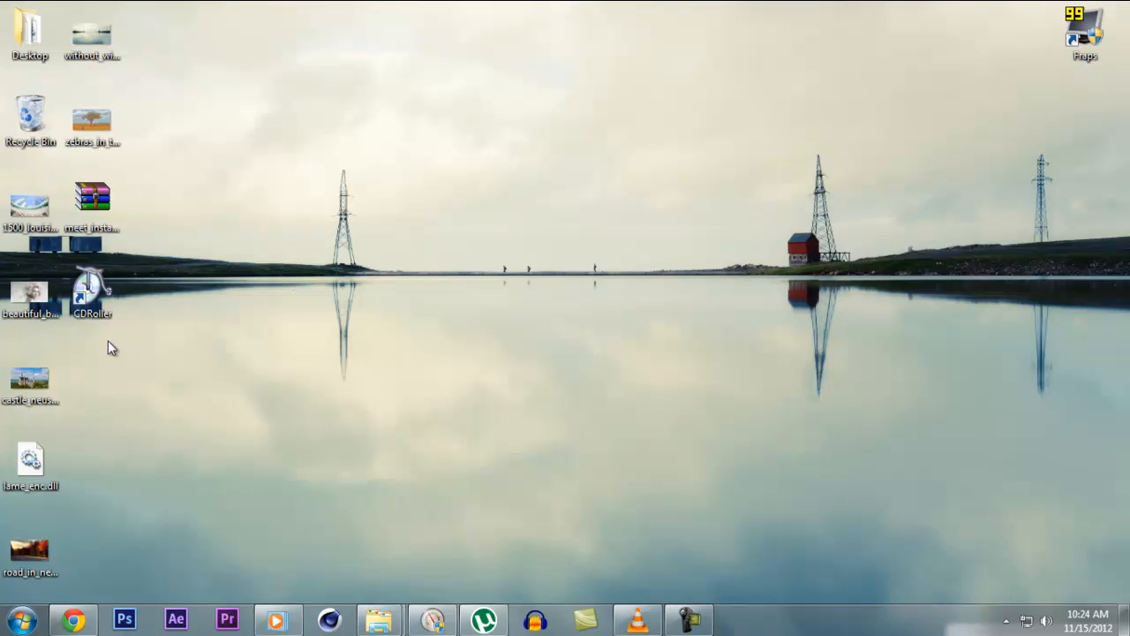
pyautogui.doubleClick(92, 291)
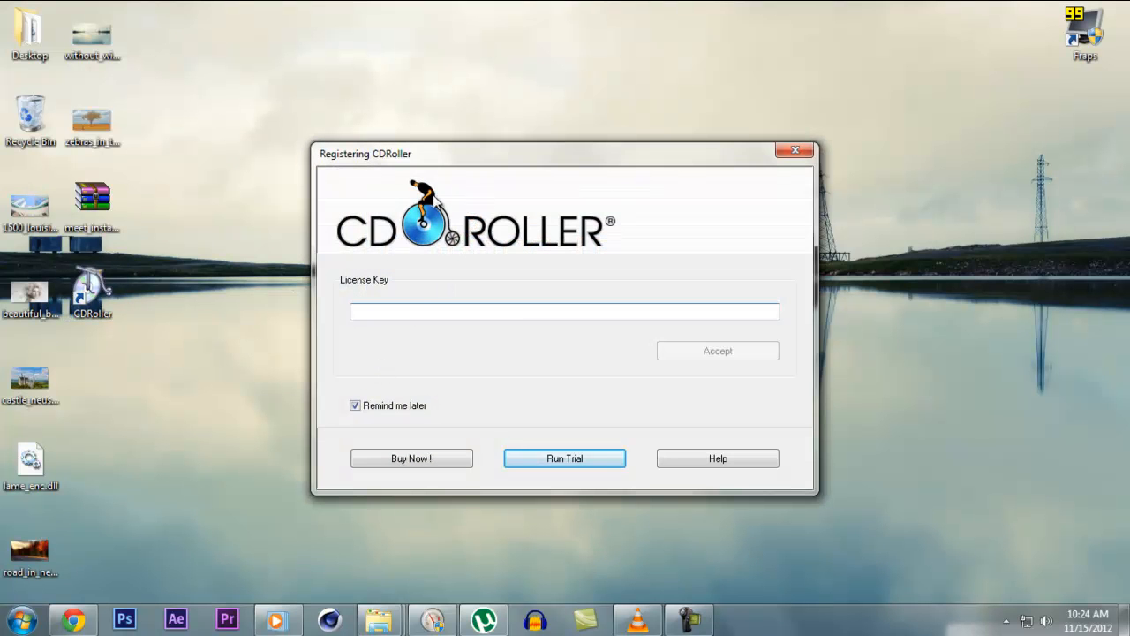
pyautogui.moveTo(589, 209)
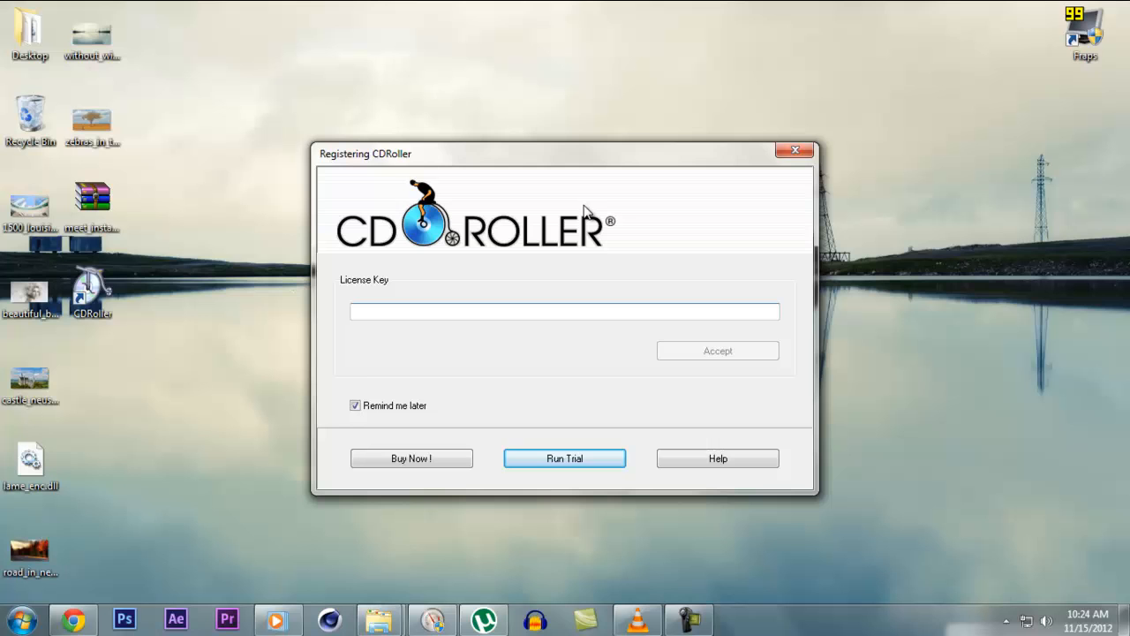
pyautogui.click(565, 311)
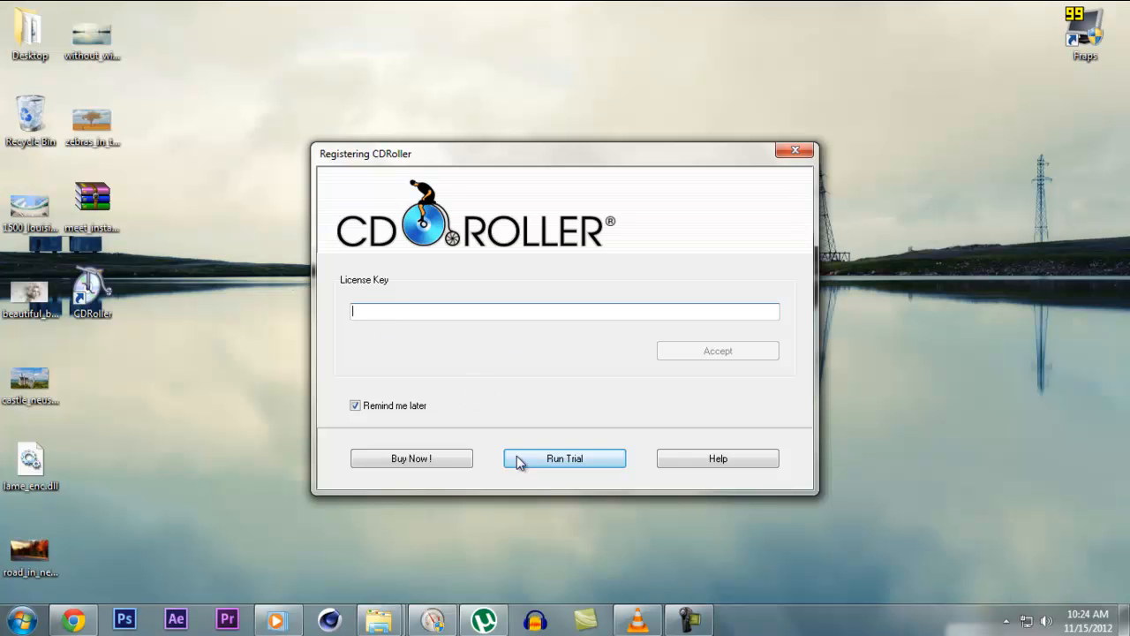
# Step: Continue as a trial and select the DigitDVD1_0612 (G:) disc
pyautogui.click(565, 458)
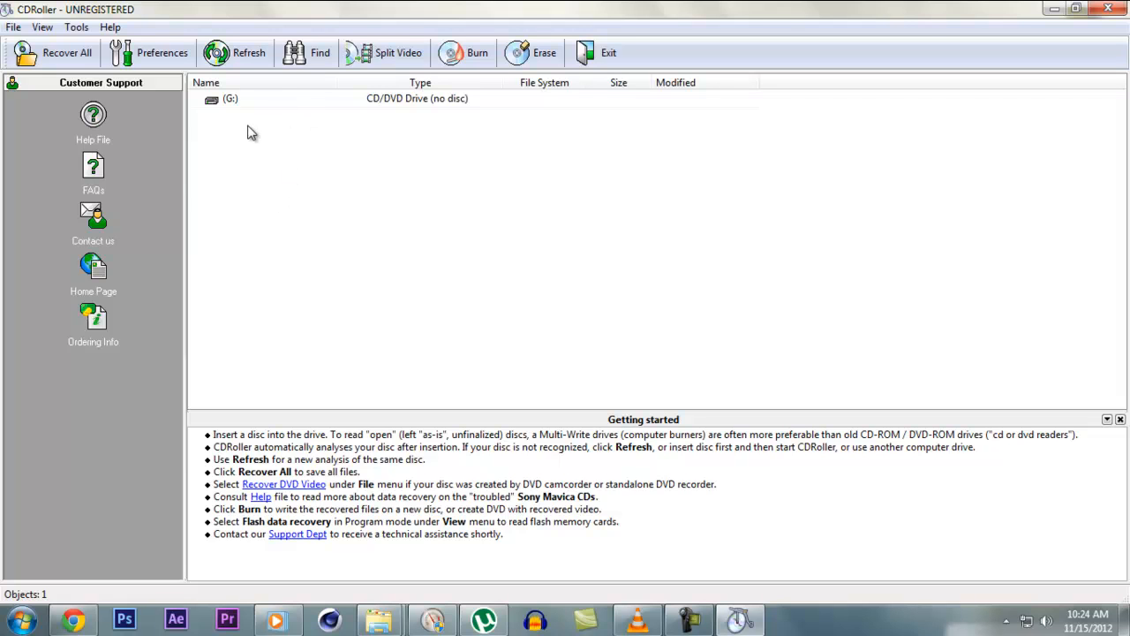
pyautogui.moveTo(393, 121)
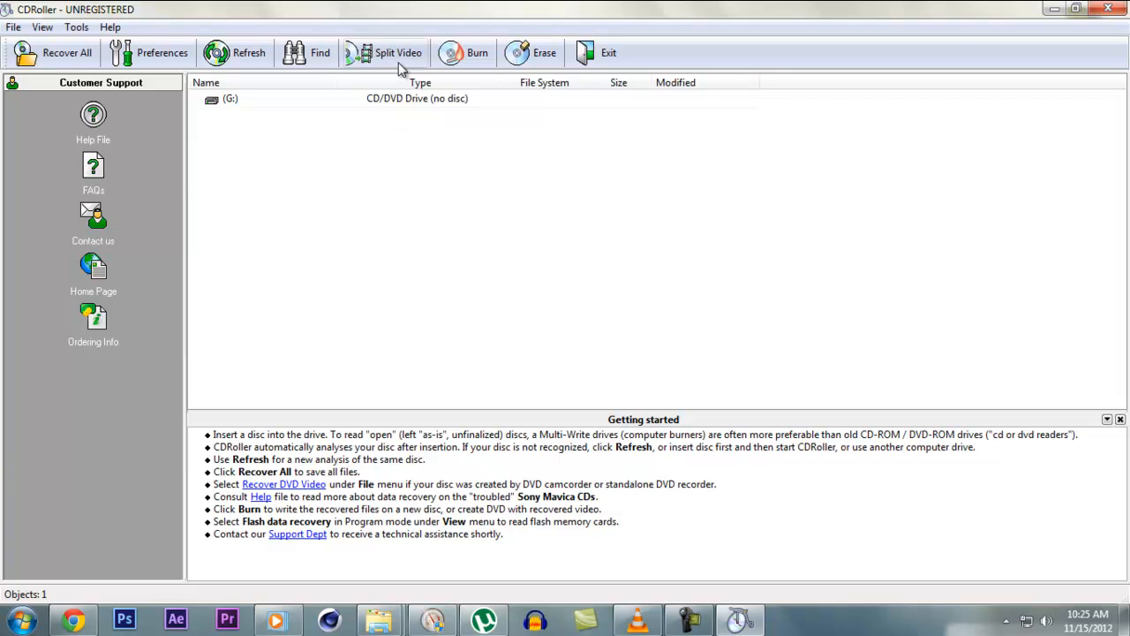
pyautogui.moveTo(398, 52)
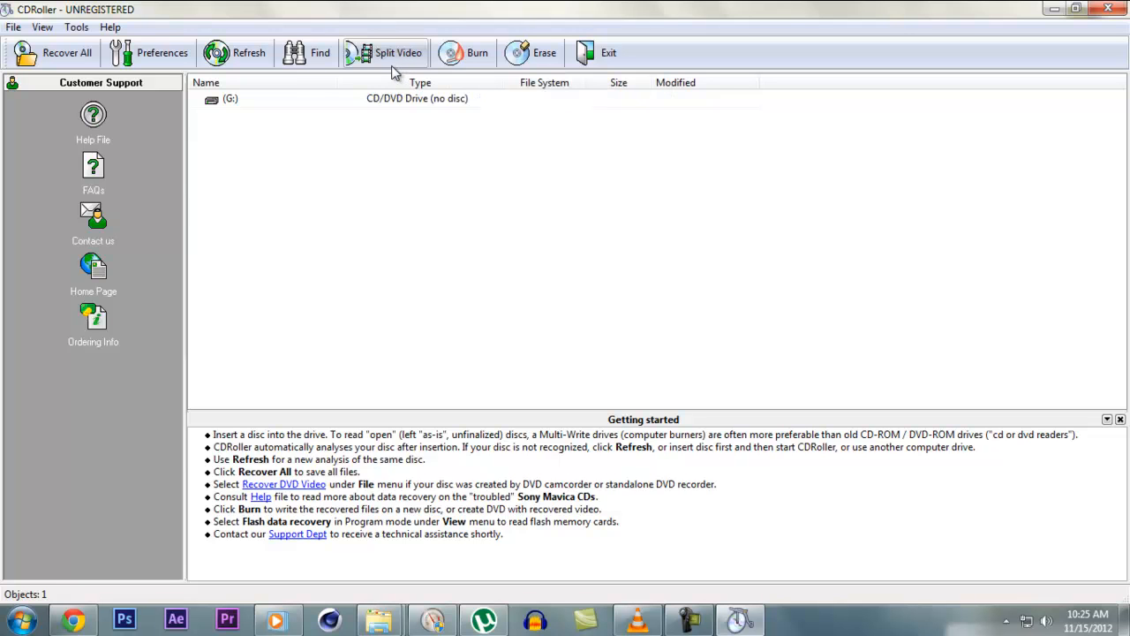
pyautogui.moveTo(352, 174)
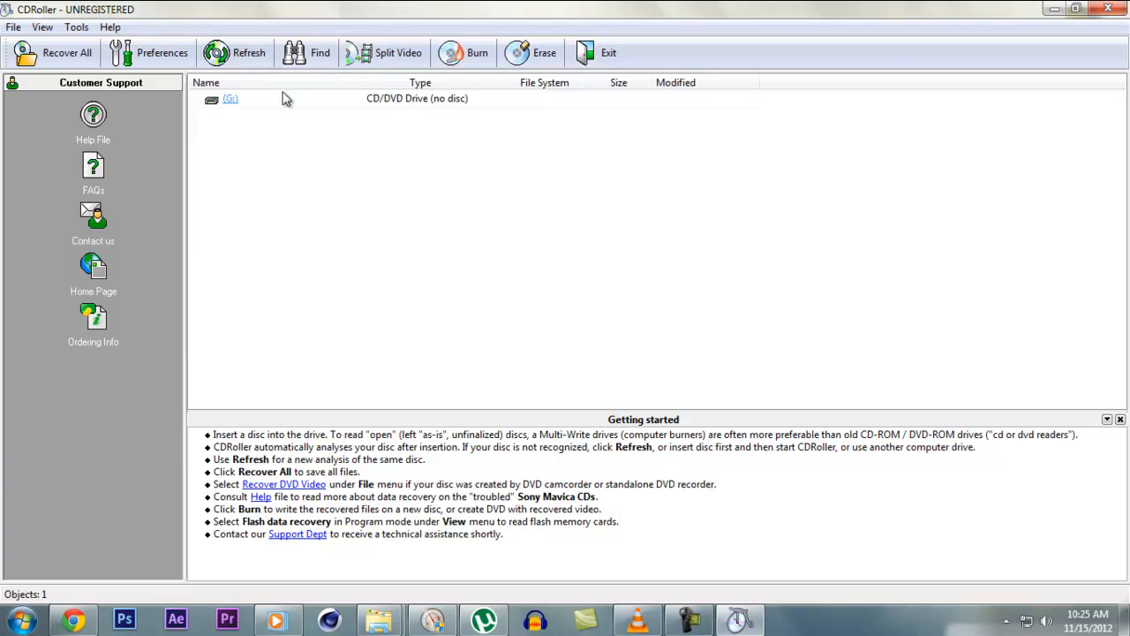
pyautogui.moveTo(646, 446)
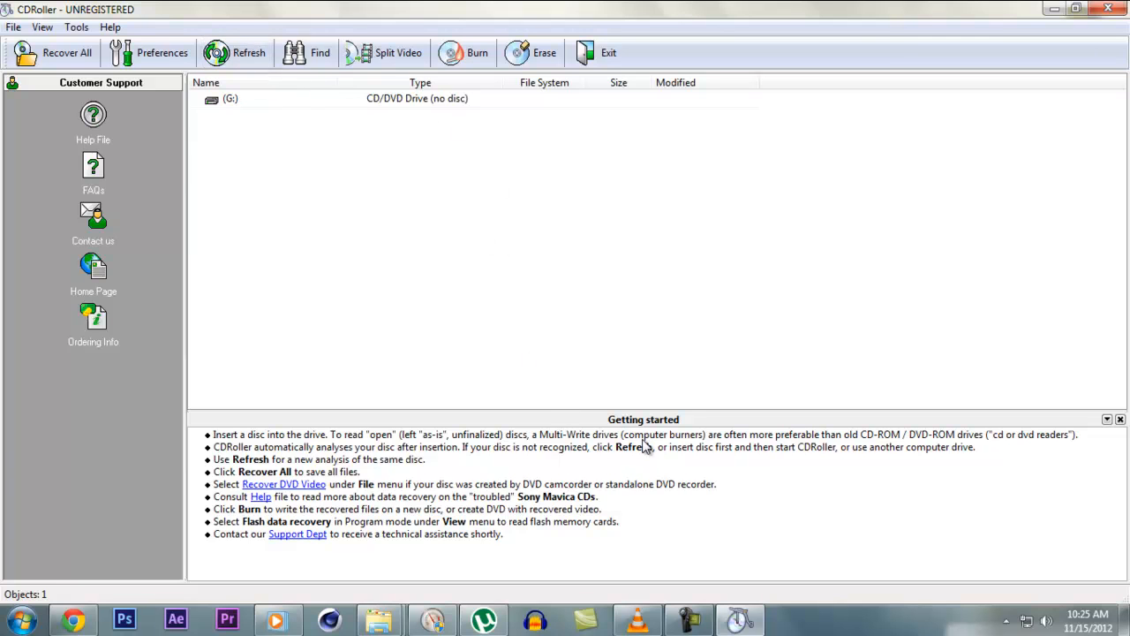
pyautogui.moveTo(668, 484)
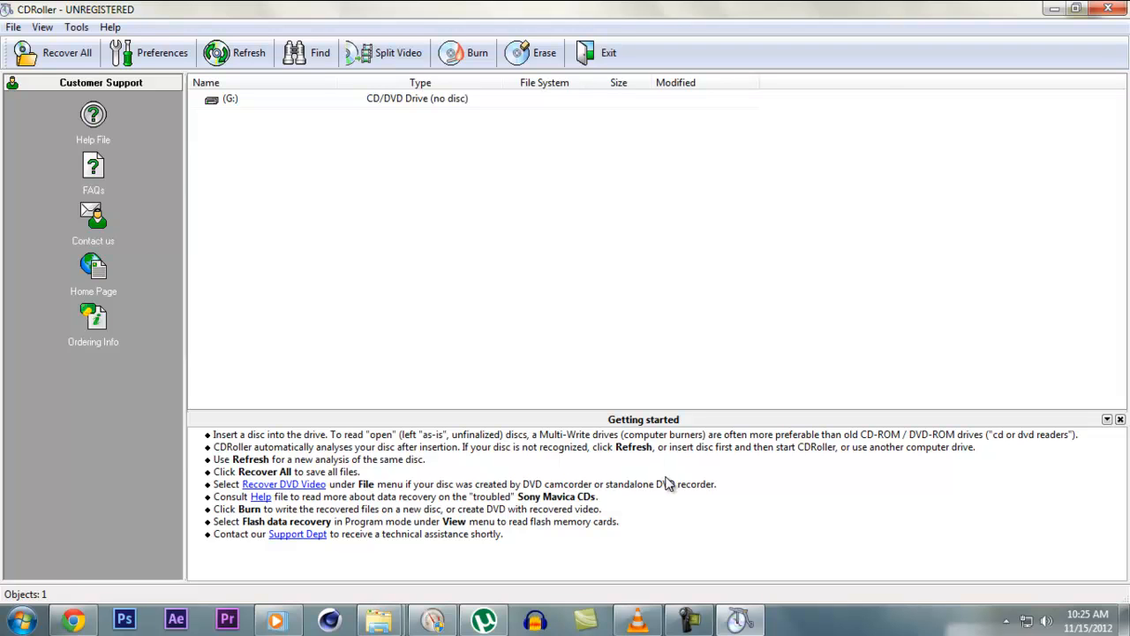
pyautogui.moveTo(549, 484)
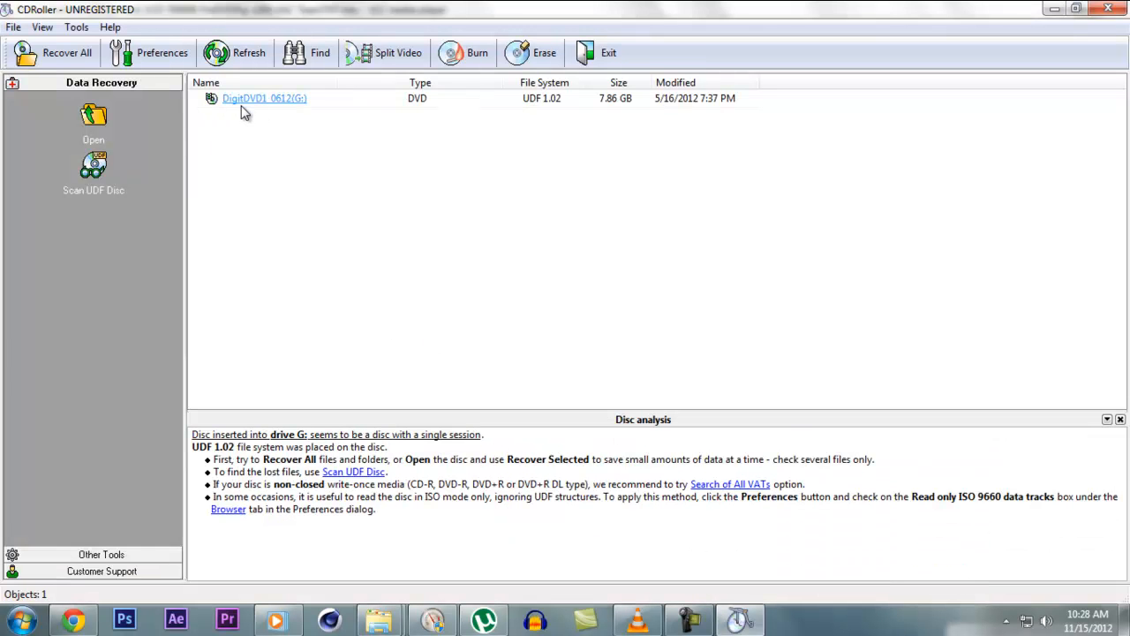
pyautogui.moveTo(289, 144)
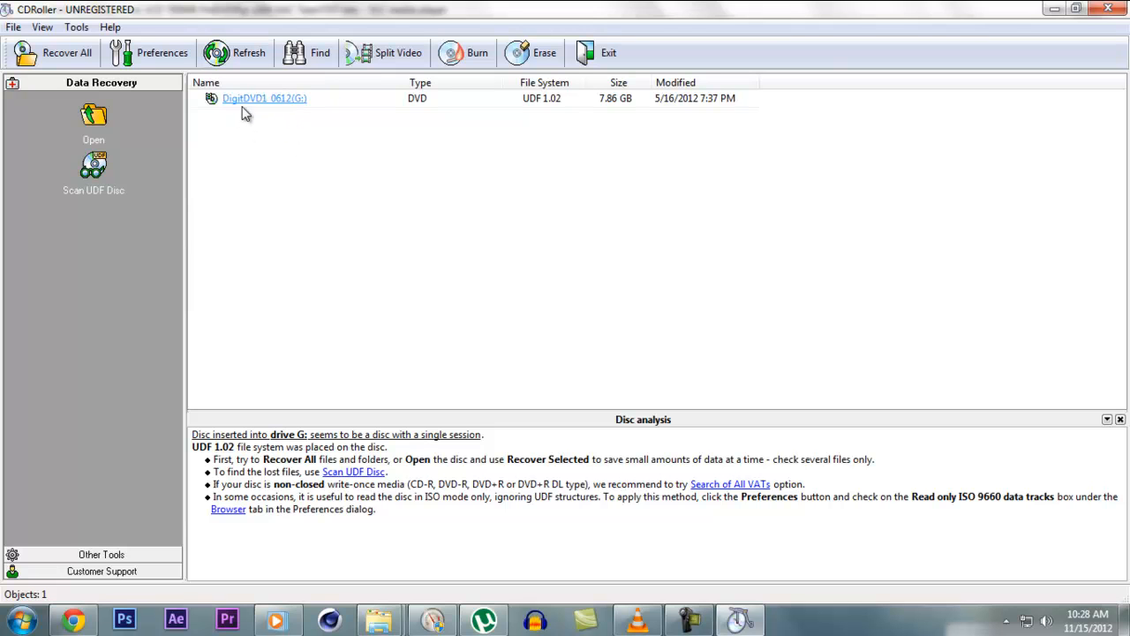
pyautogui.moveTo(279, 163)
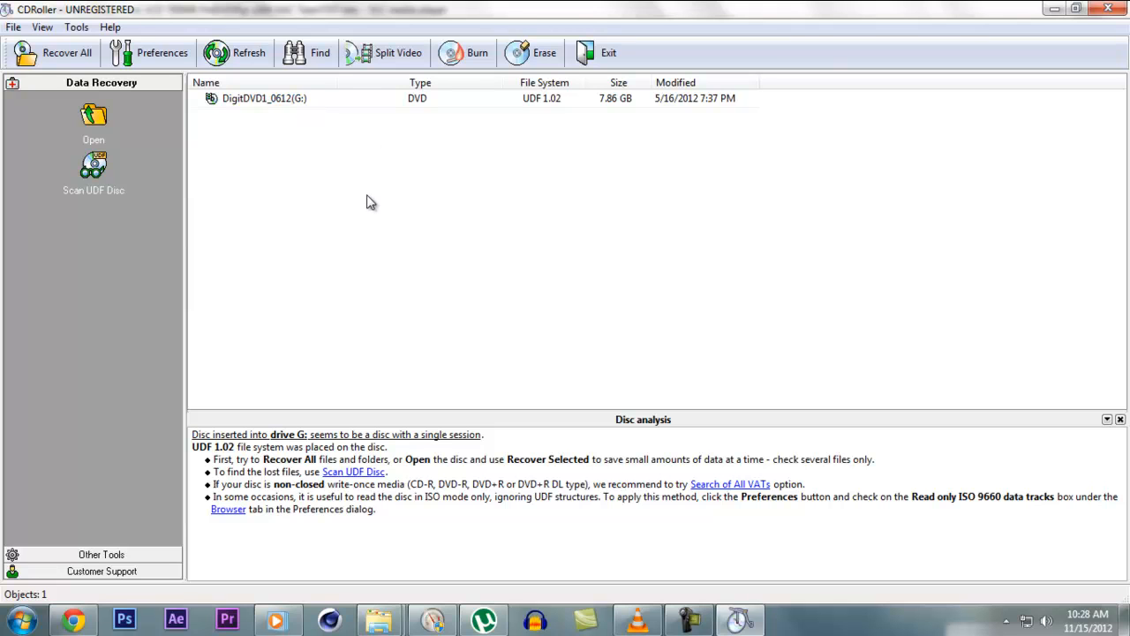
pyautogui.moveTo(530, 180)
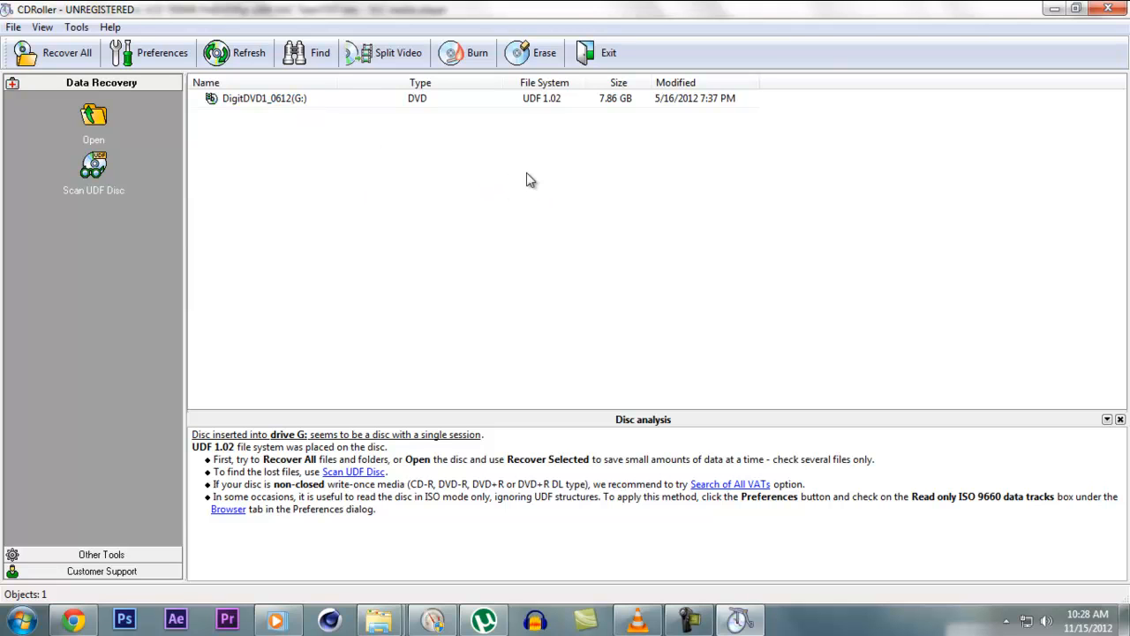
pyautogui.moveTo(542, 140)
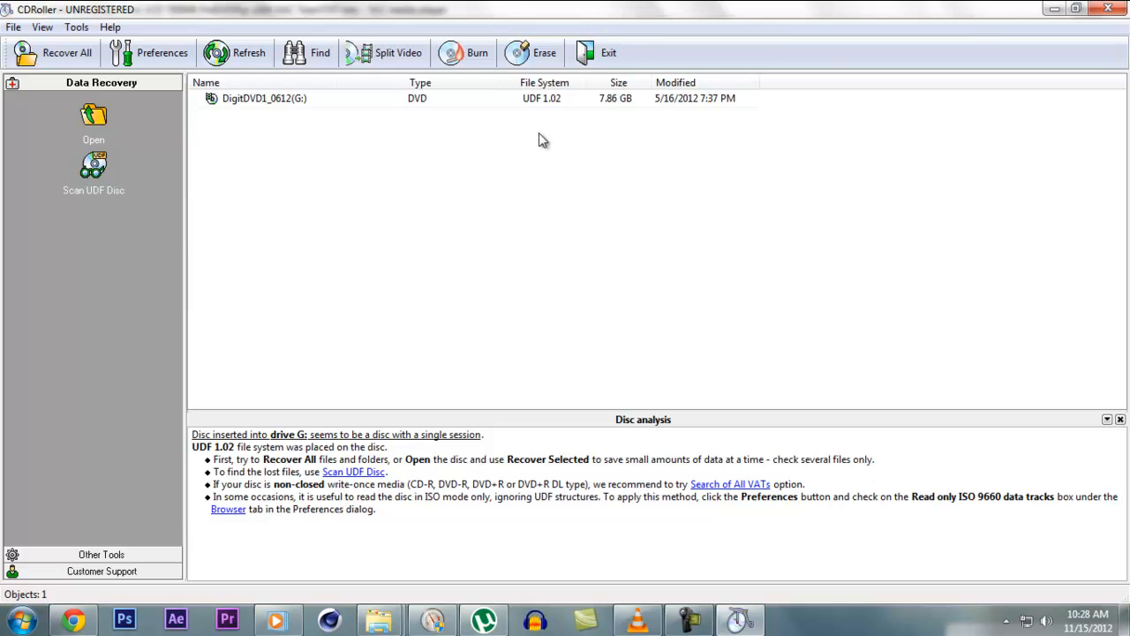
pyautogui.click(264, 98)
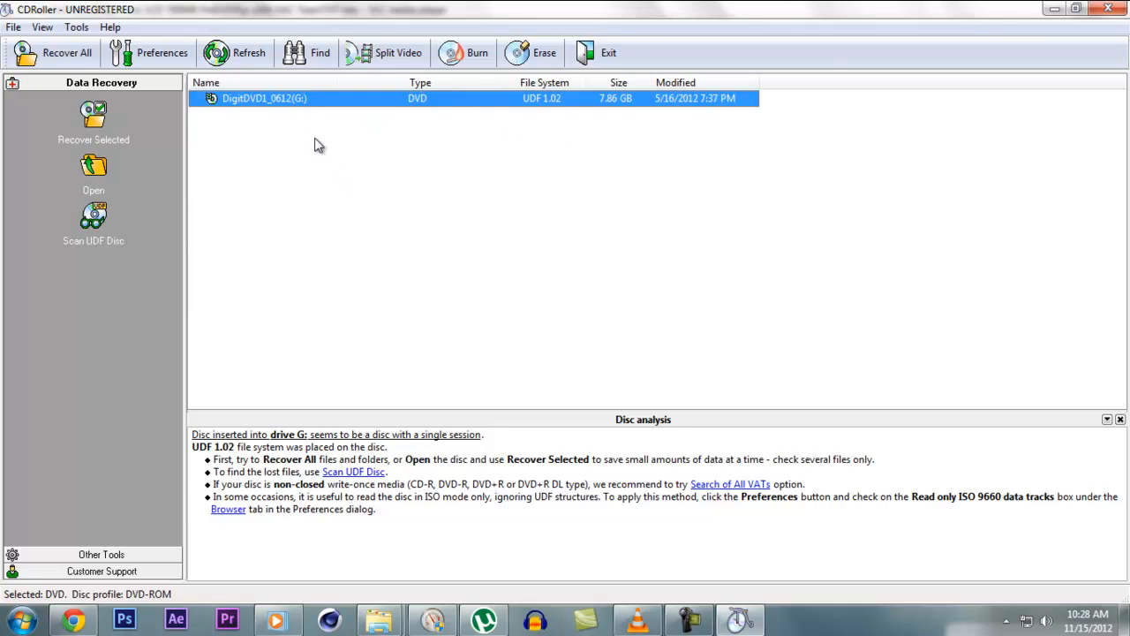
pyautogui.moveTo(283, 98)
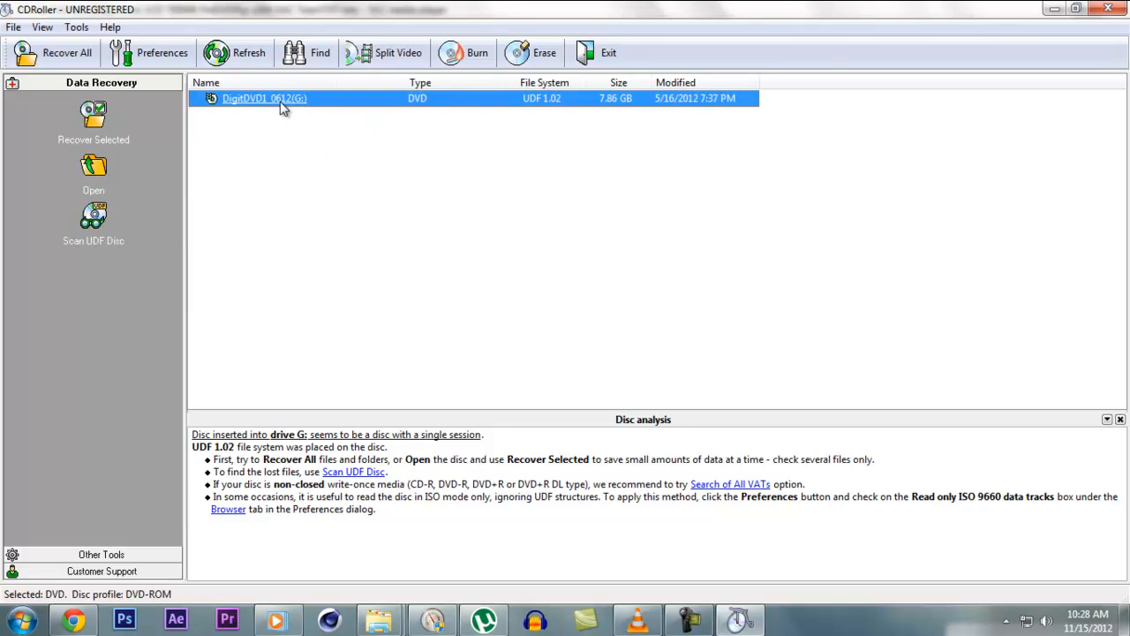
# Step: Browse the G: disc into data and gaming, then return up to G:\data
pyautogui.doubleClick(264, 98)
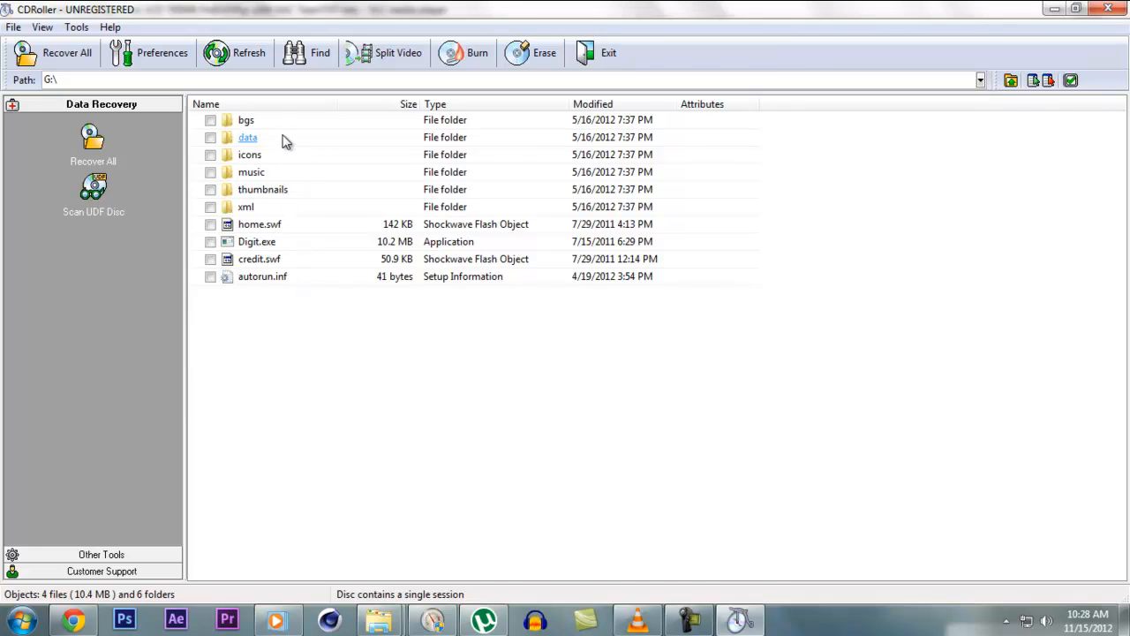
pyautogui.doubleClick(247, 137)
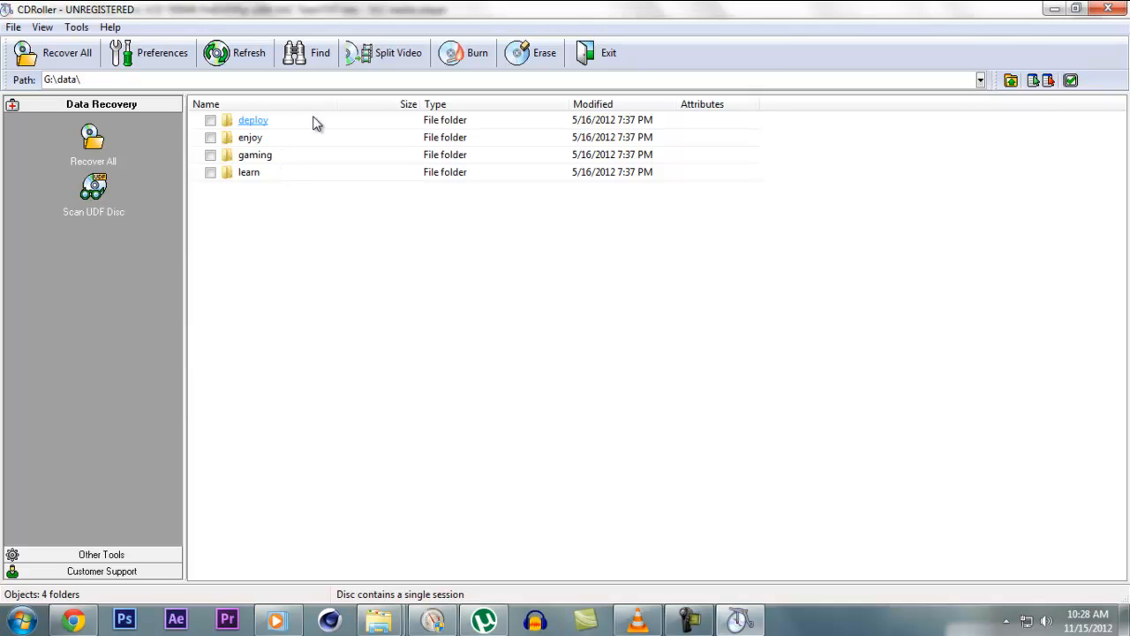
pyautogui.moveTo(255, 154)
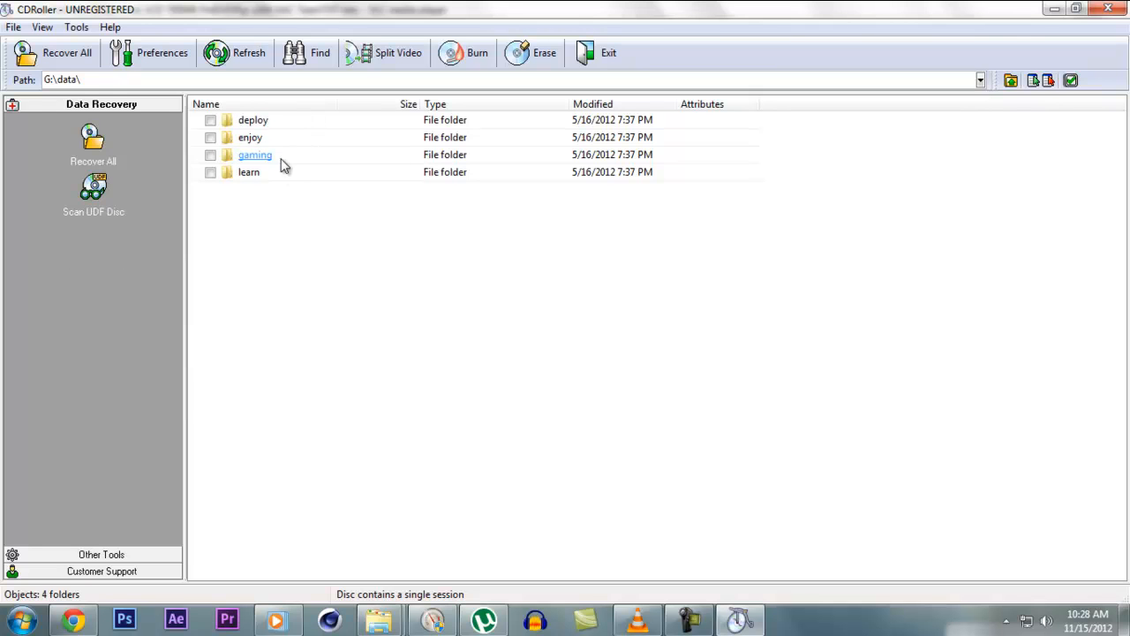
pyautogui.doubleClick(255, 155)
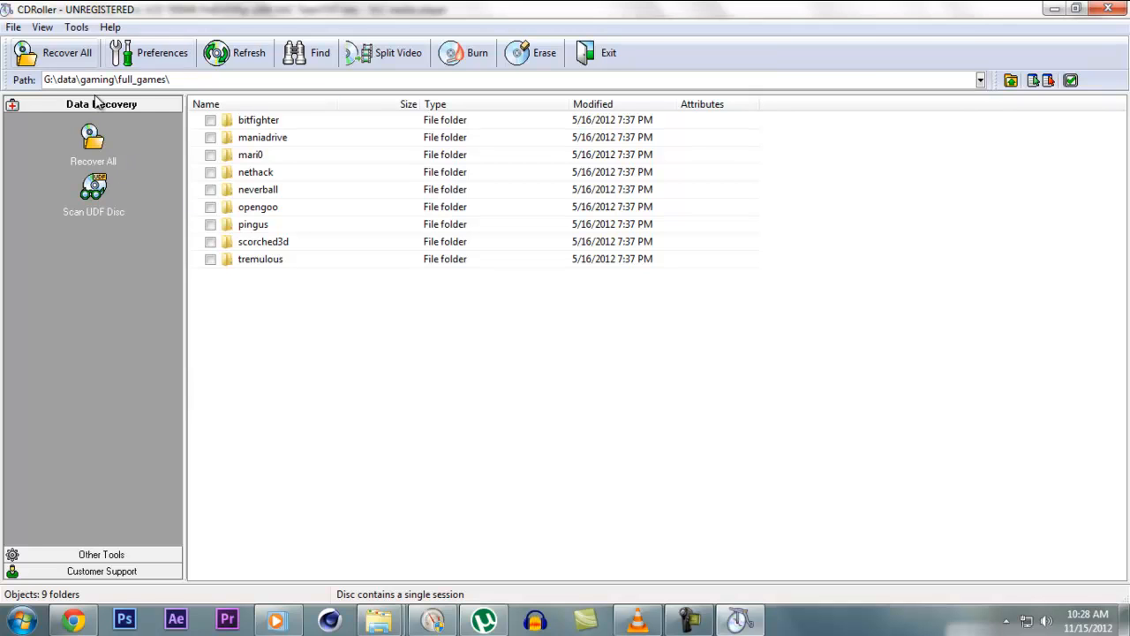
pyautogui.moveTo(906, 107)
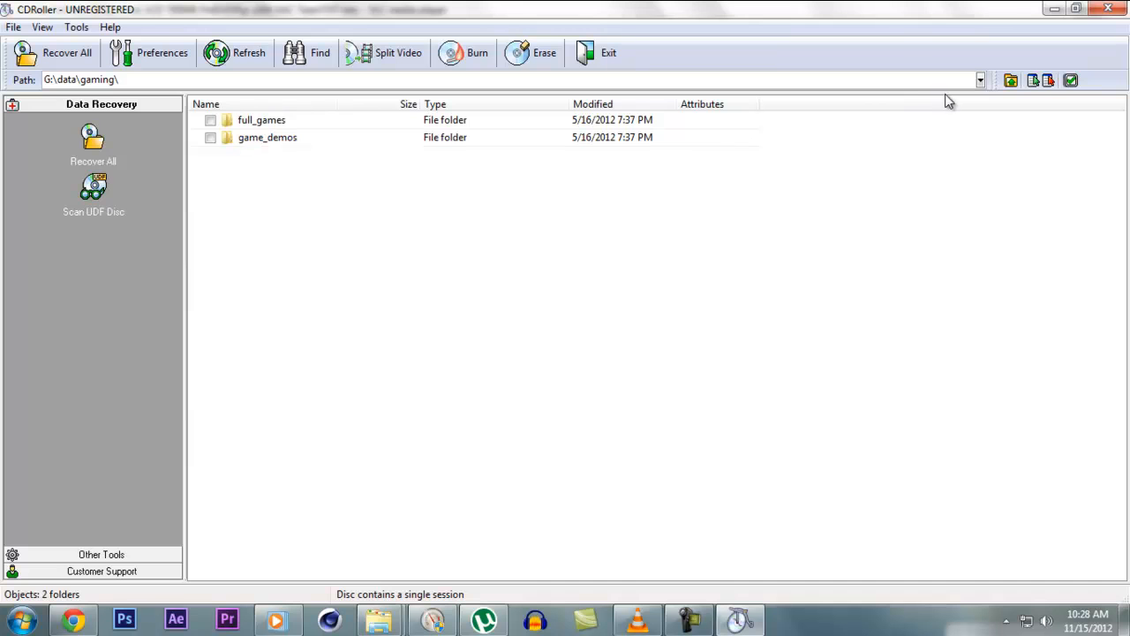
pyautogui.click(1031, 80)
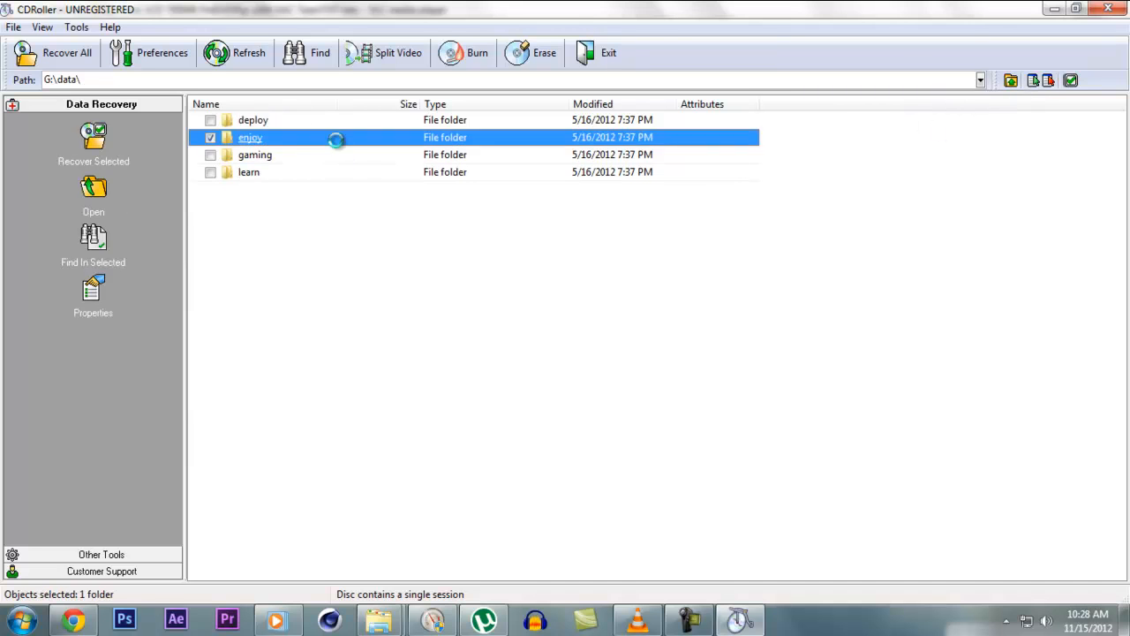
# Step: In enjoy, check g_trailers and m_trailers and start Recover Selected
pyautogui.doubleClick(250, 137)
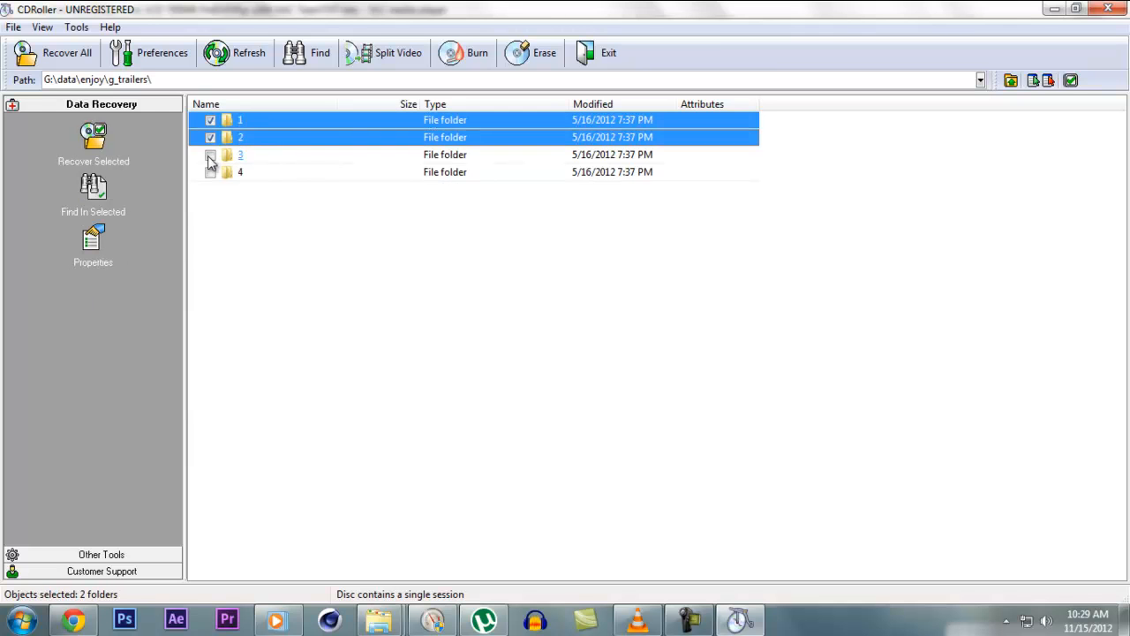
pyautogui.click(210, 155)
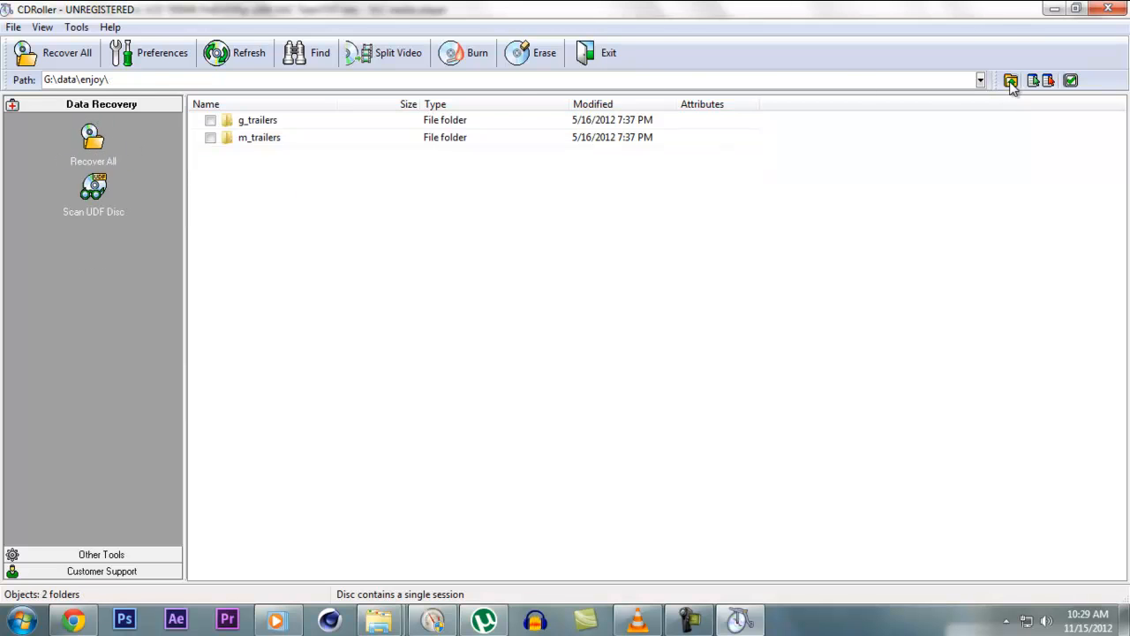
pyautogui.click(1011, 80)
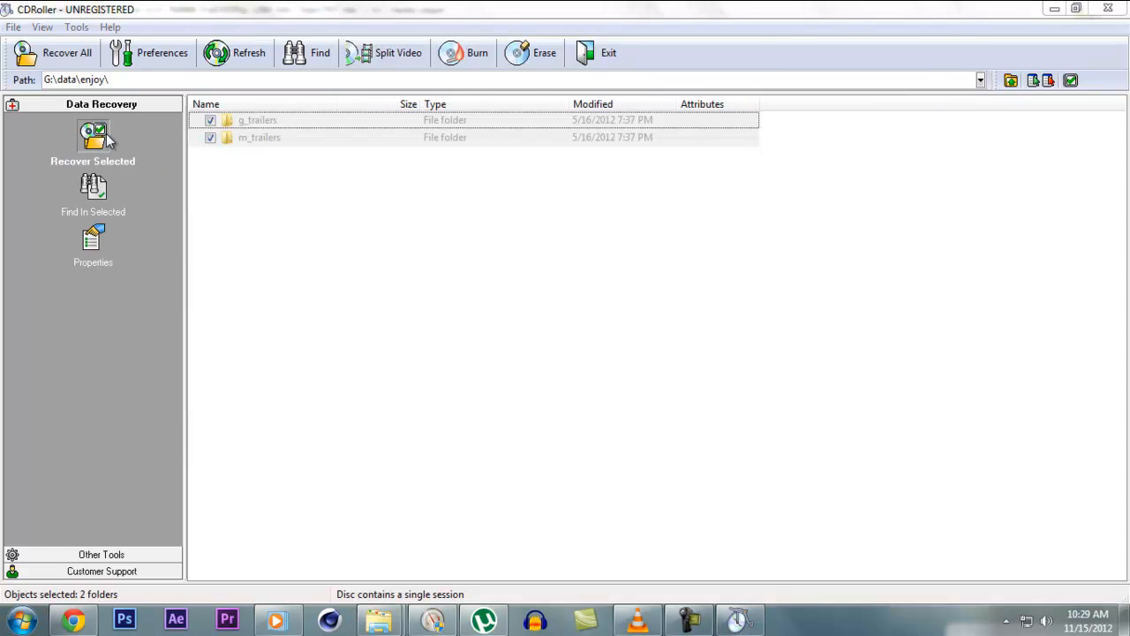
pyautogui.click(92, 145)
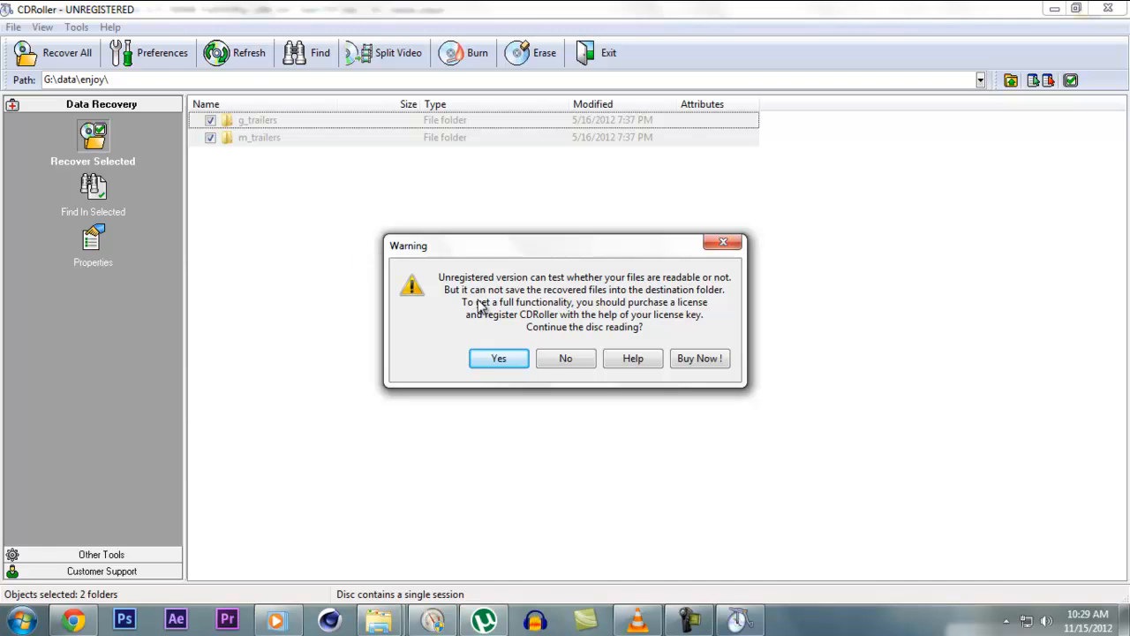
pyautogui.moveTo(525, 298)
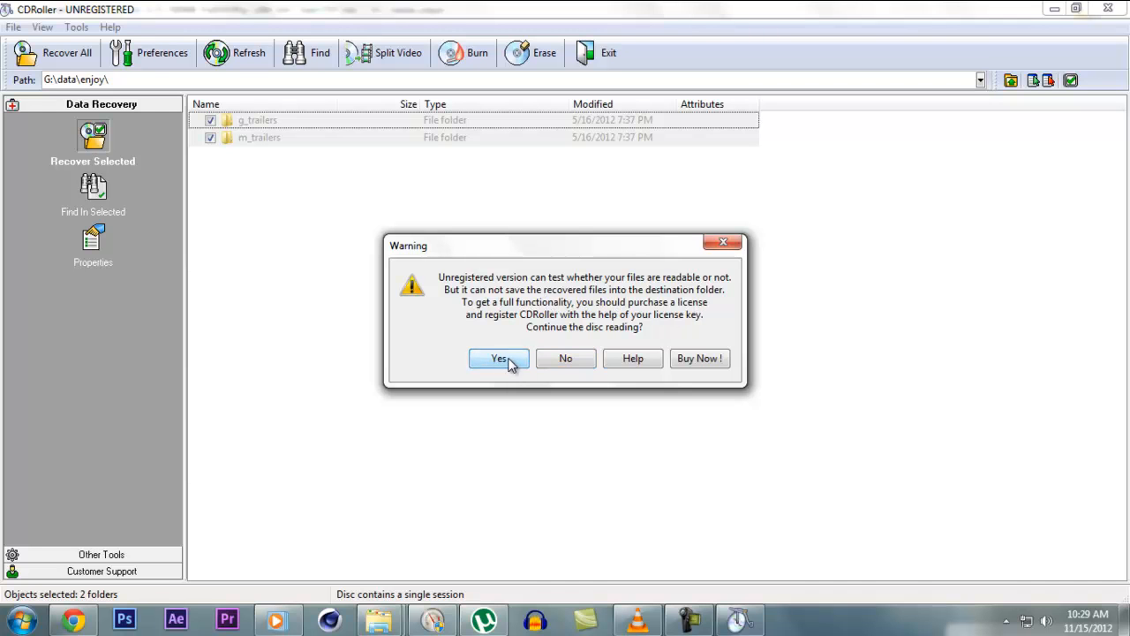
# Step: Accept the unregistered-version warning so recovery of the trailer folders starts
pyautogui.click(499, 358)
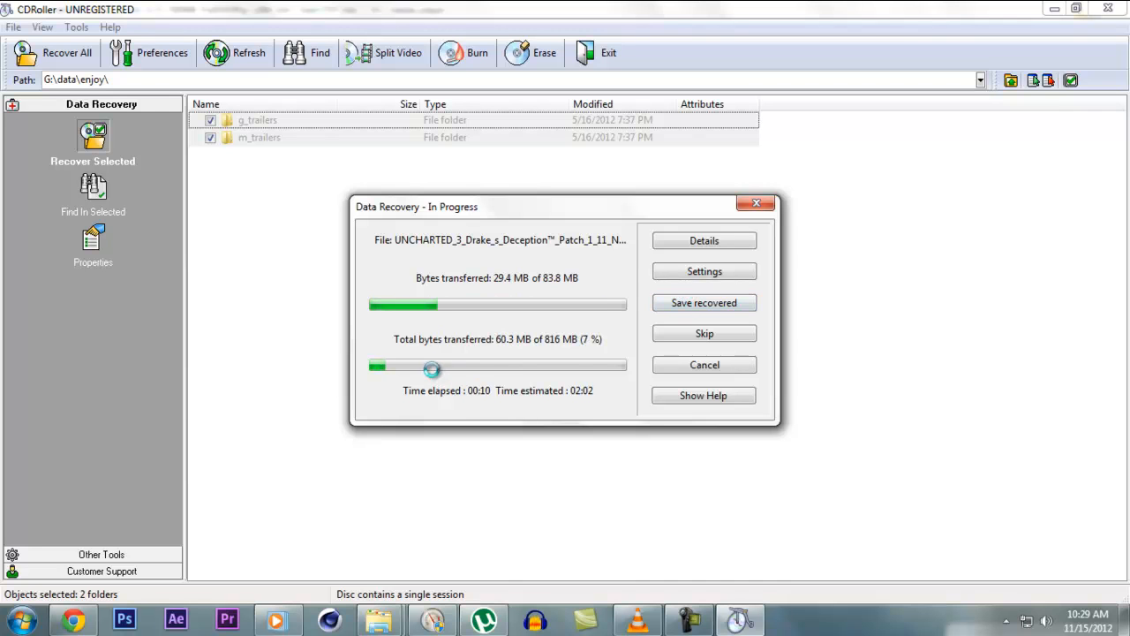
pyautogui.moveTo(278, 446)
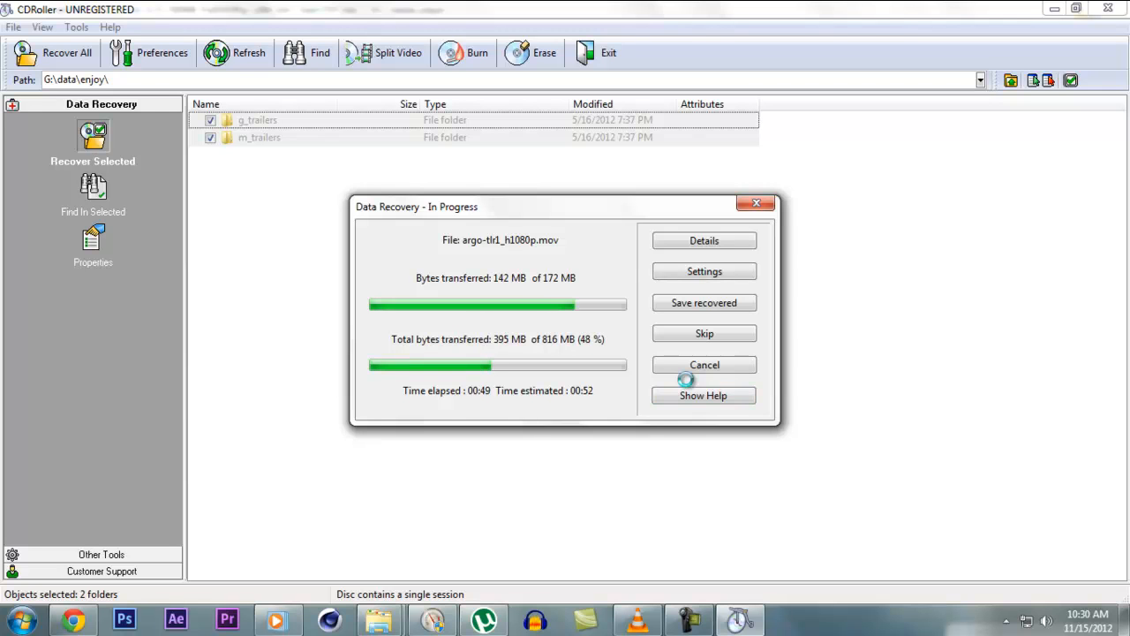
pyautogui.moveTo(667, 550)
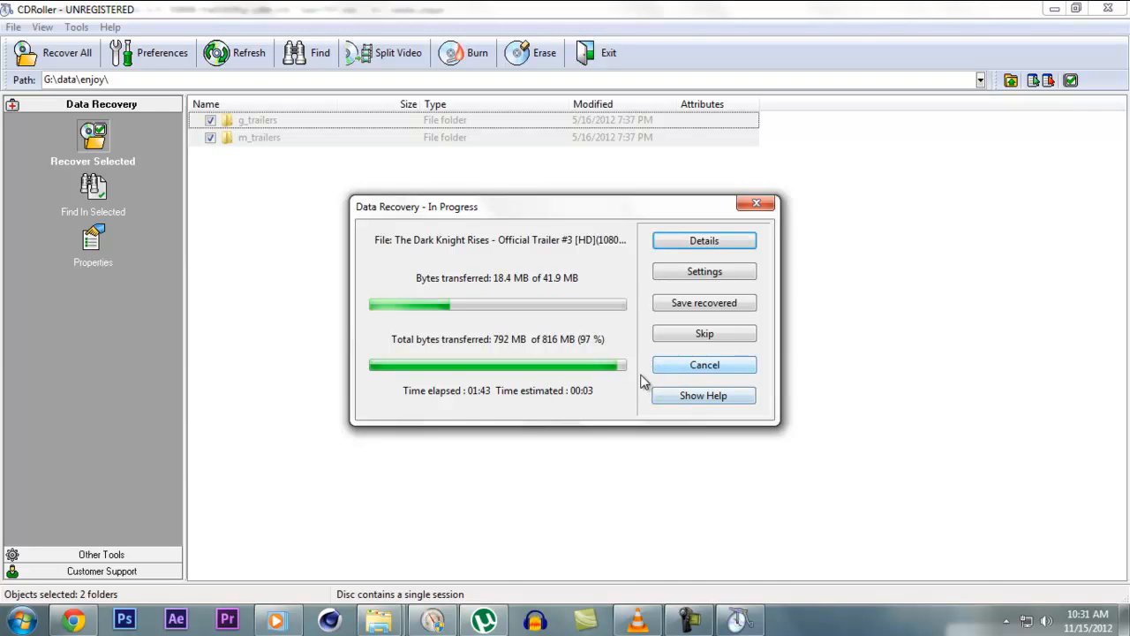
pyautogui.moveTo(707, 579)
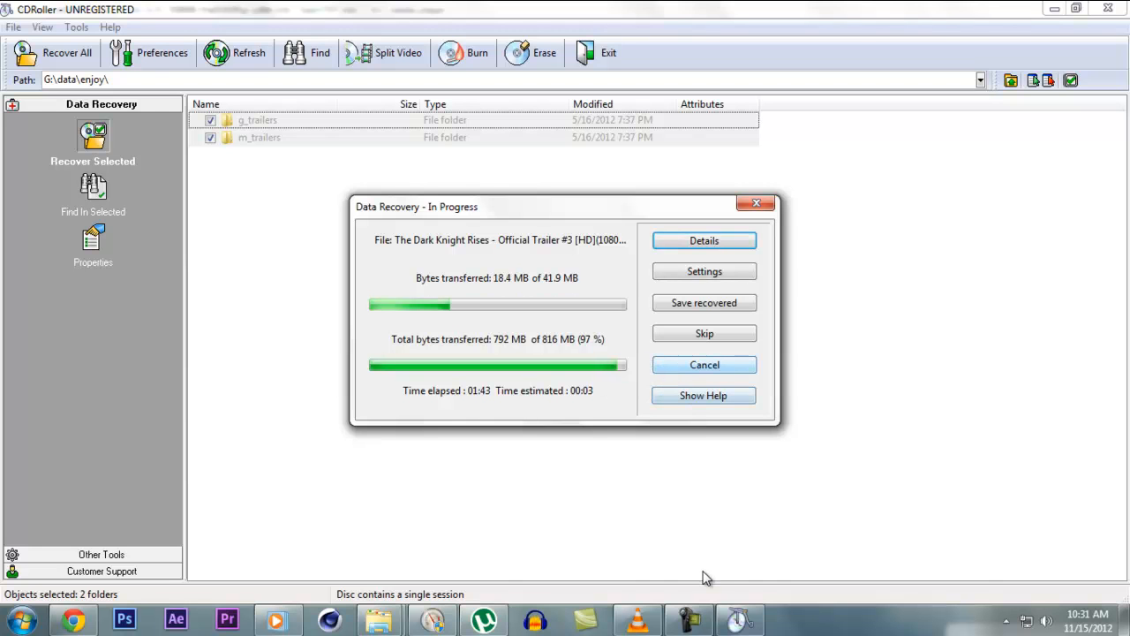
pyautogui.moveTo(702, 623)
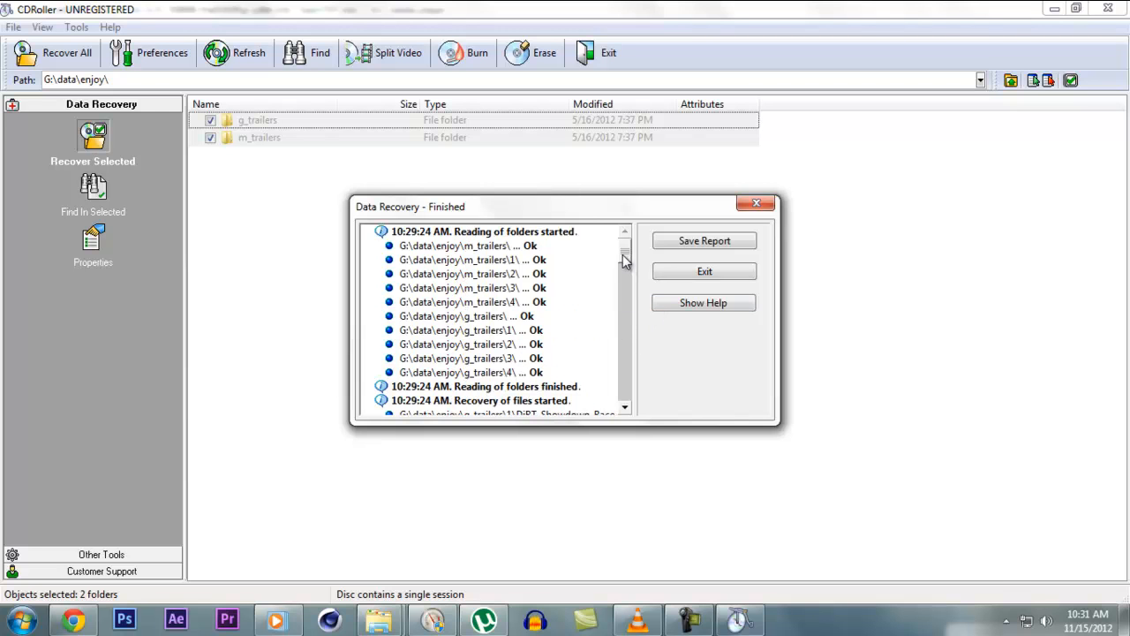
pyautogui.moveTo(693, 290)
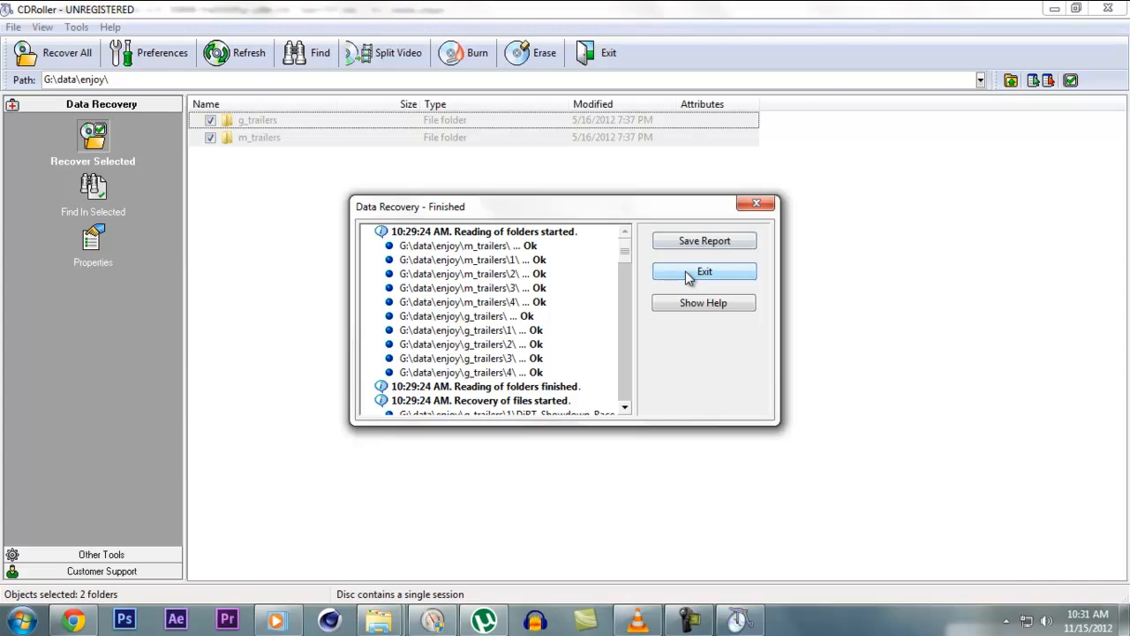
# Step: Exit the Data Recovery - Finished report listing all trailer folders as Ok
pyautogui.click(704, 271)
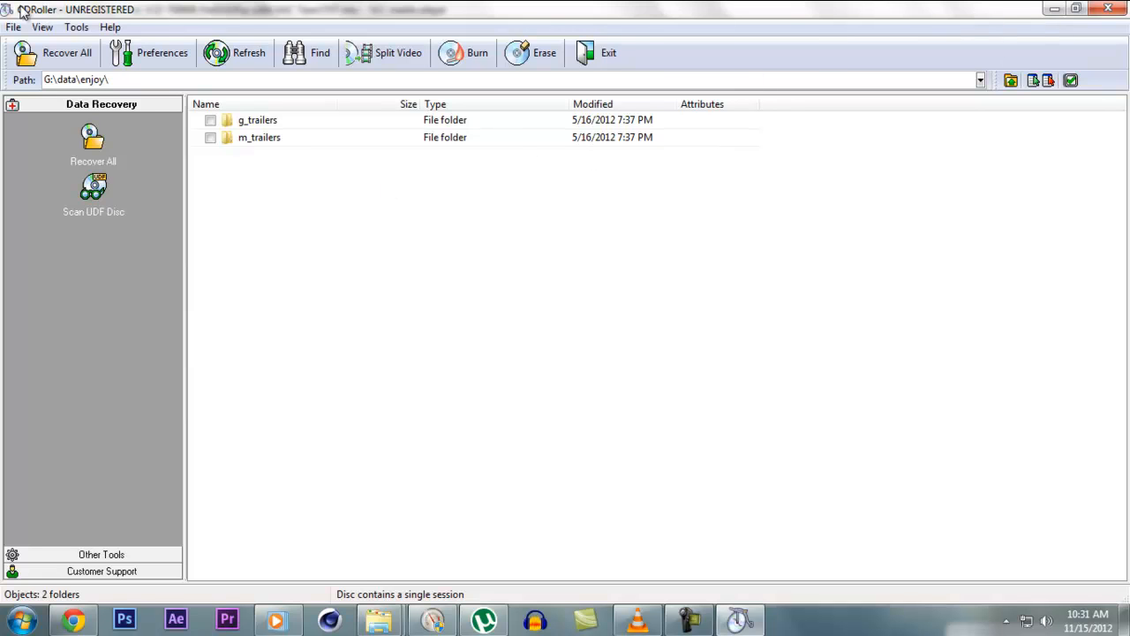
pyautogui.moveTo(995, 9)
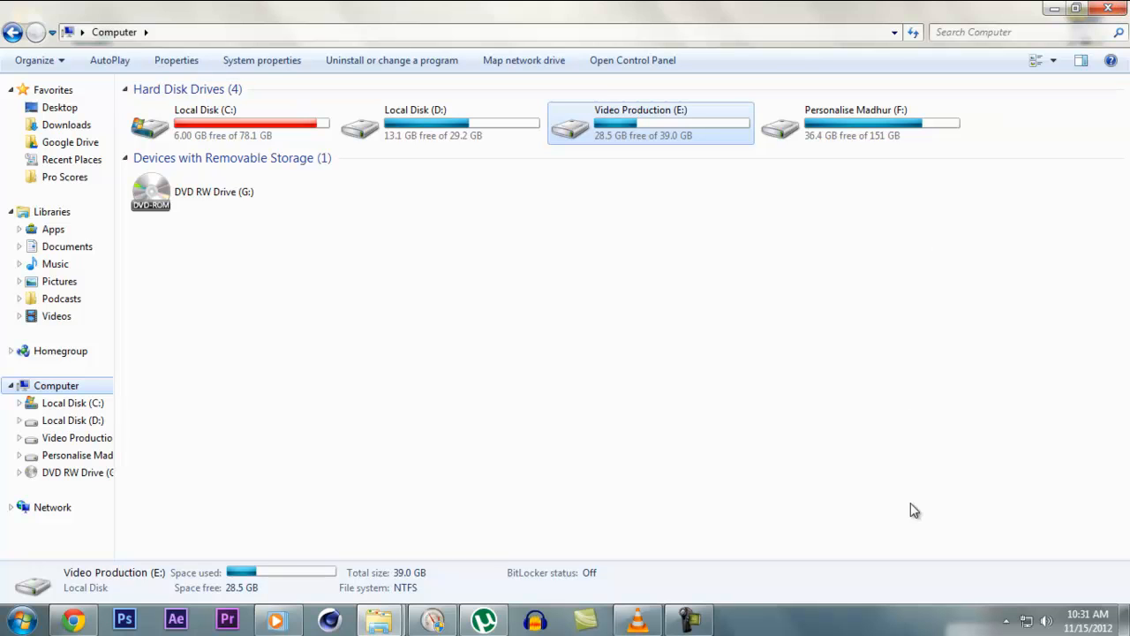
pyautogui.moveTo(749, 621)
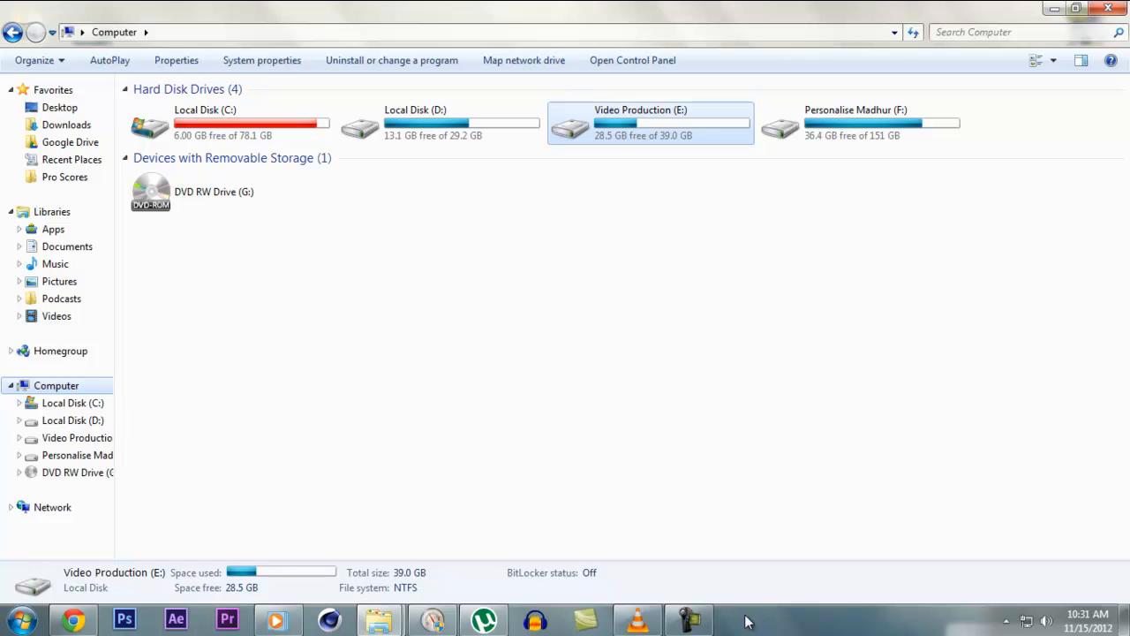
pyautogui.moveTo(689, 618)
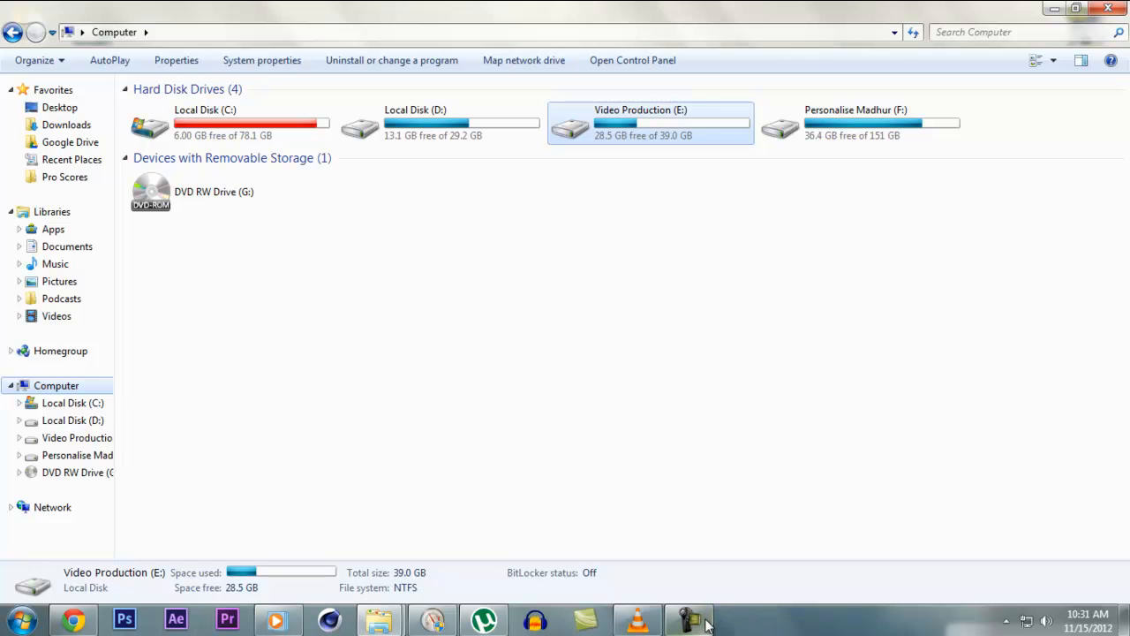